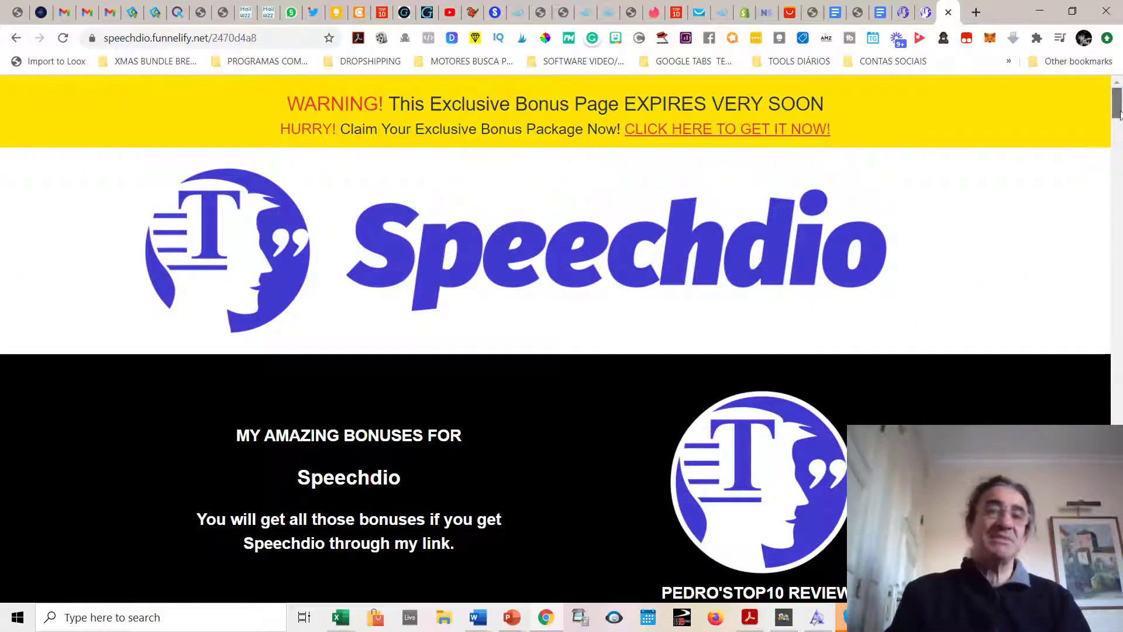
Scroll the Speechdio bonus page down to Bonus #7, the audio recording and editing software
scroll(down, 3)
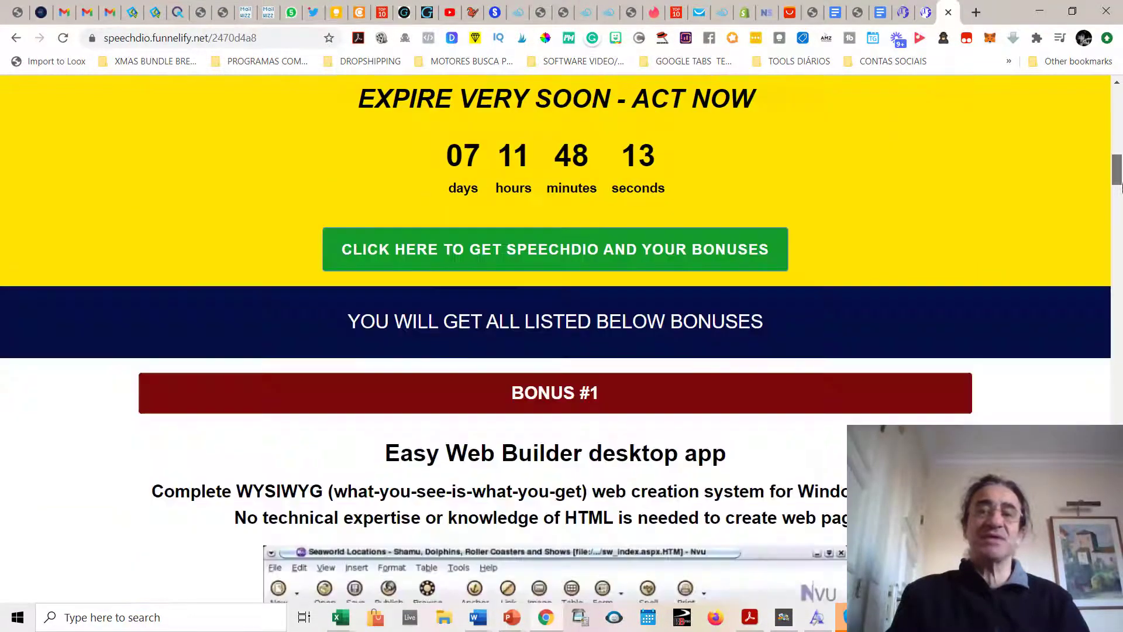
scroll(down, 3)
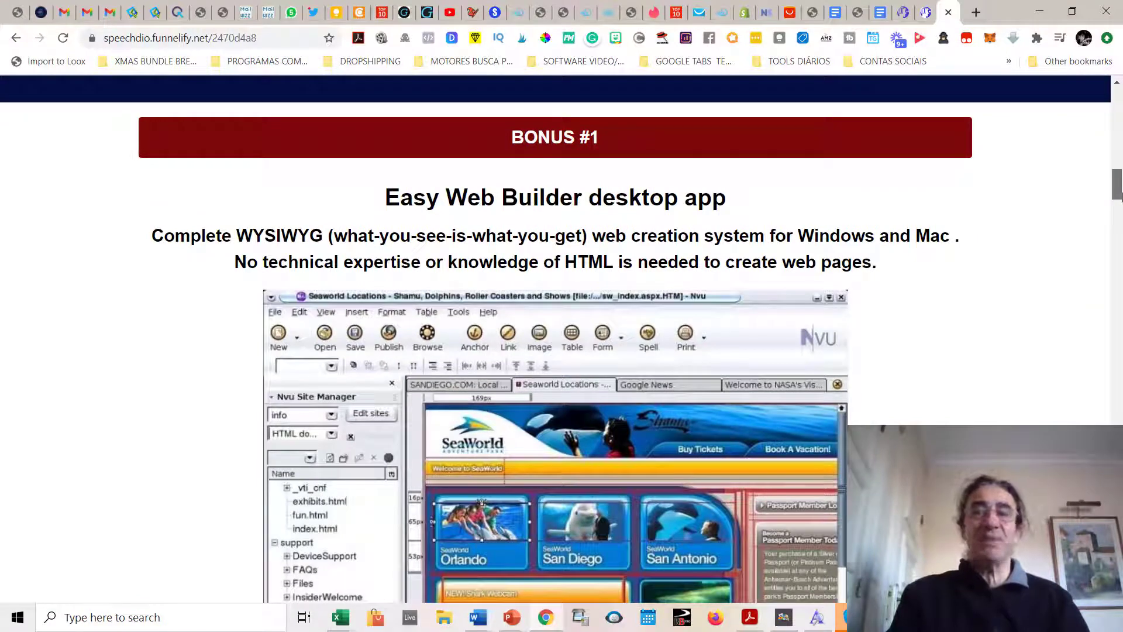
scroll(down, 3)
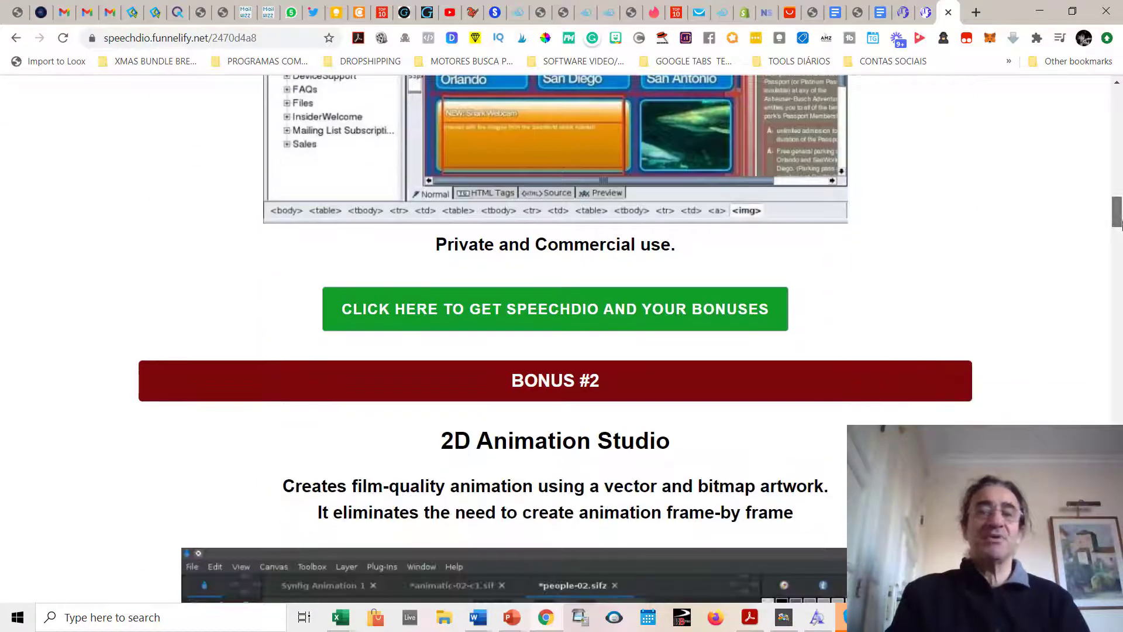
scroll(down, 3)
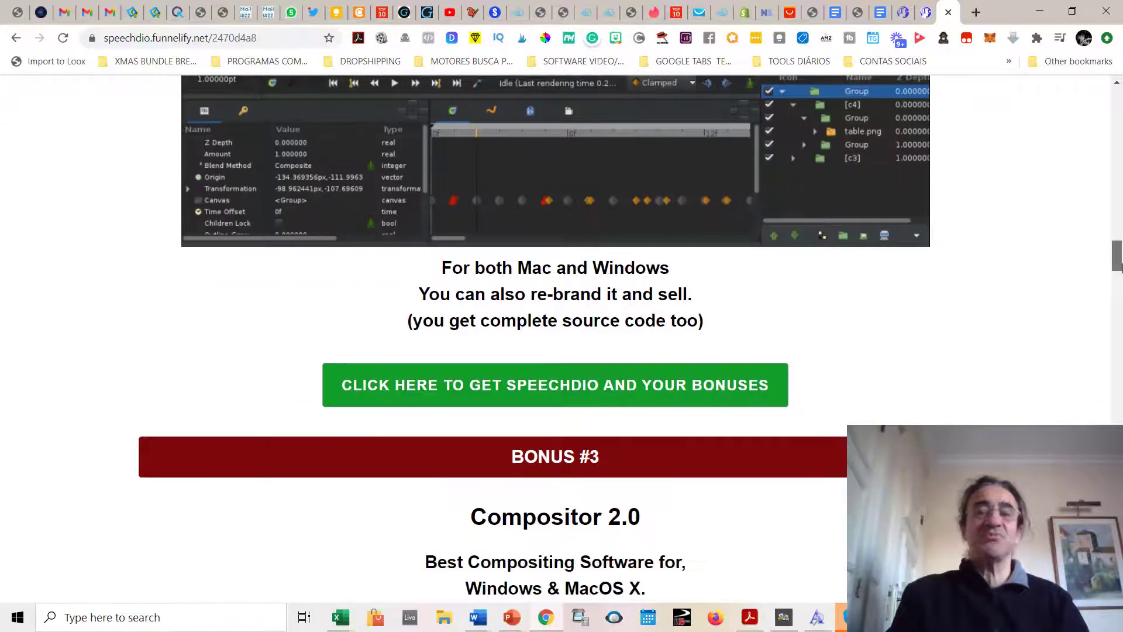
scroll(down, 3)
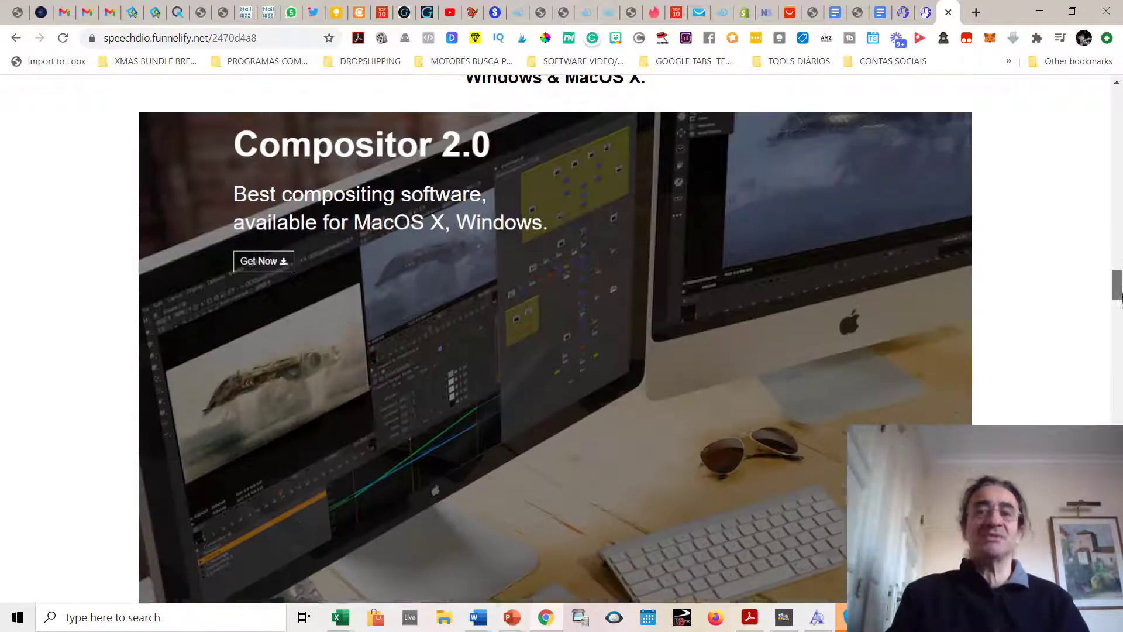
scroll(down, 3)
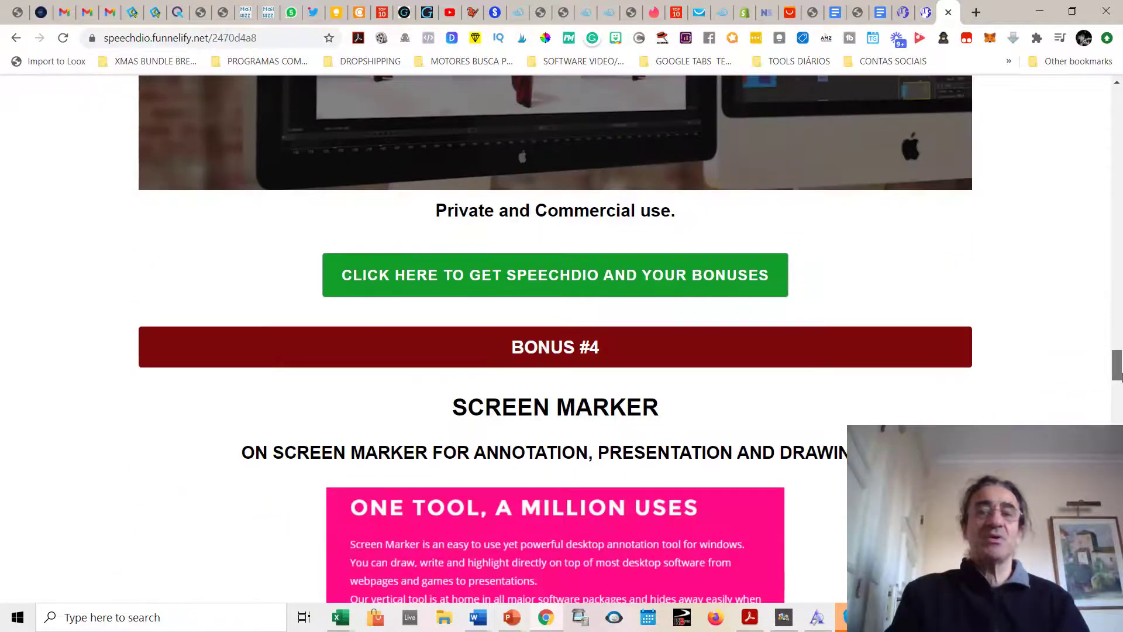
scroll(down, 3)
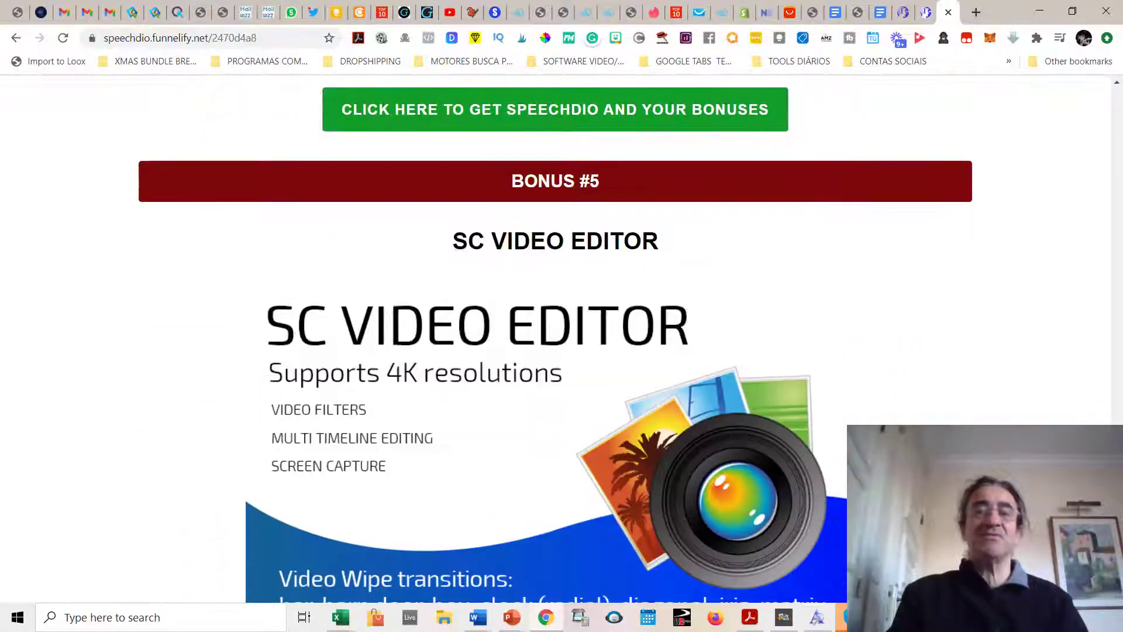
scroll(down, 3)
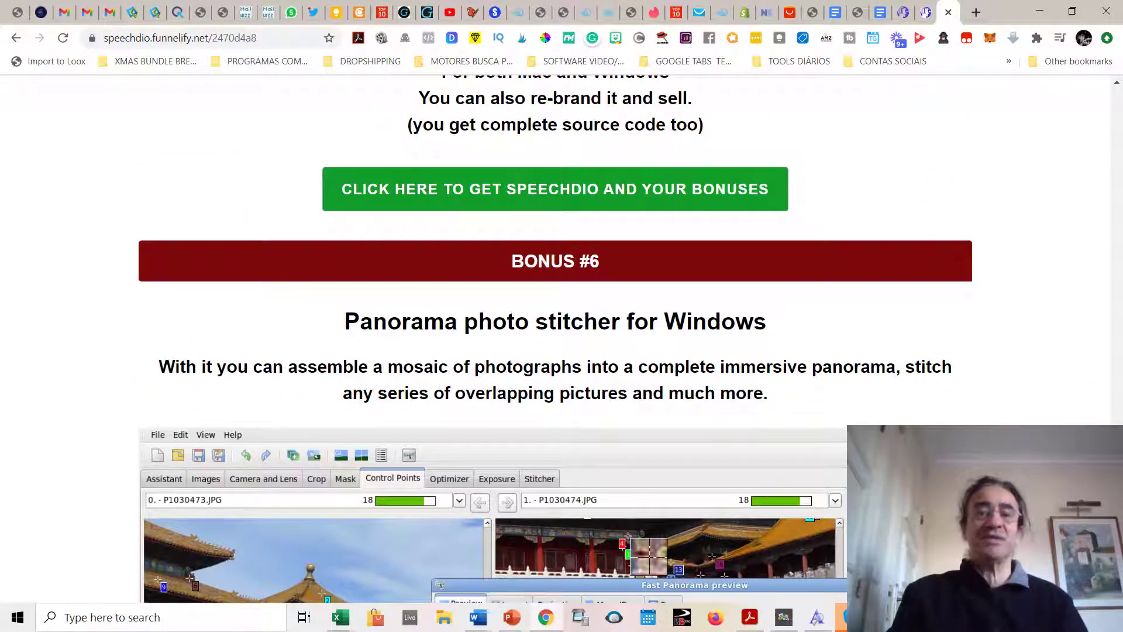
scroll(down, 3)
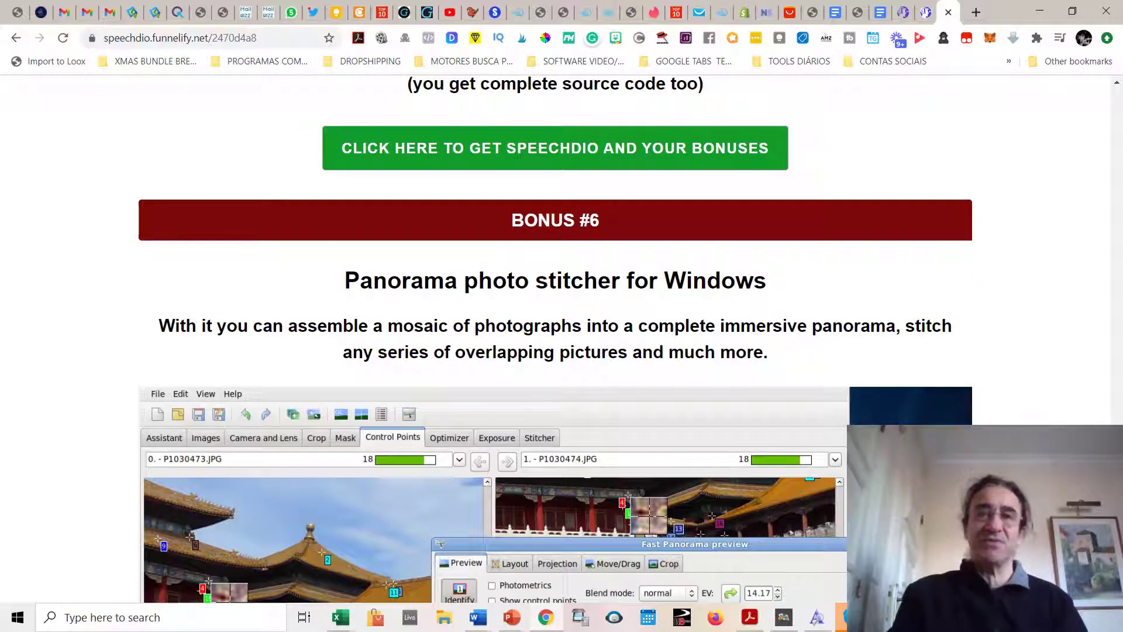
scroll(down, 3)
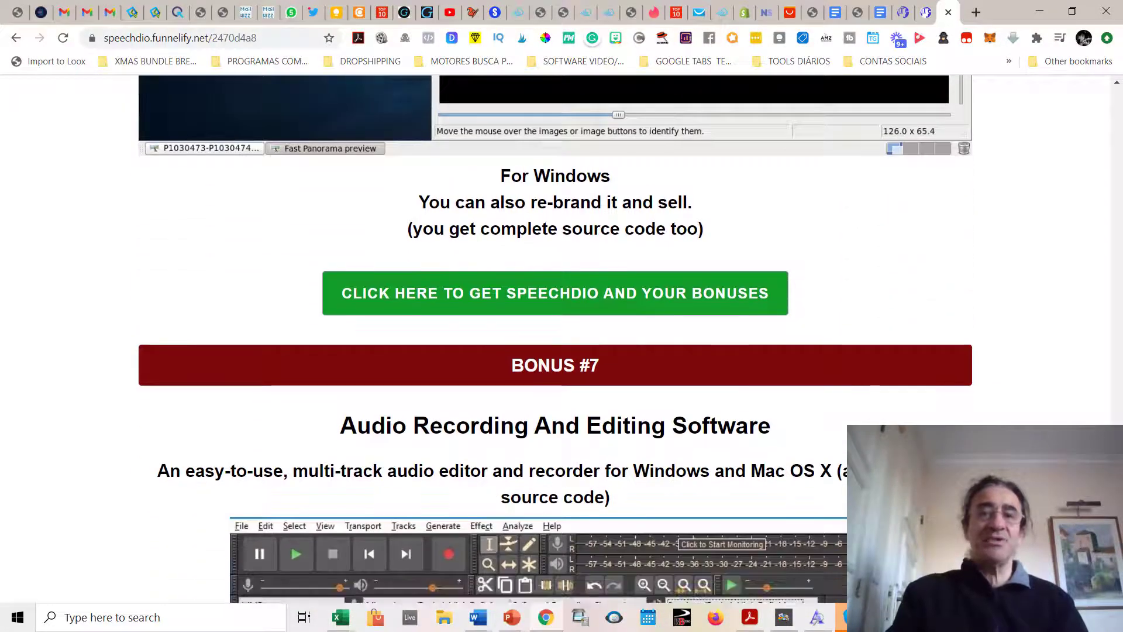
scroll(down, 3)
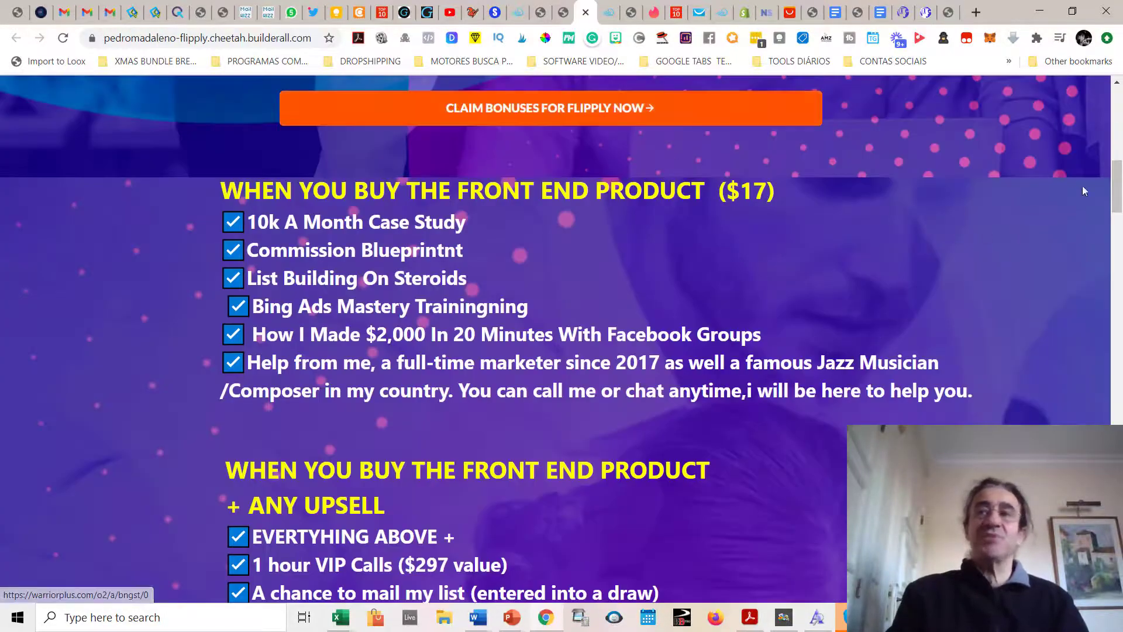
Scroll through the Flipply page's front-end and upsell bonus lists
scroll(down, 3)
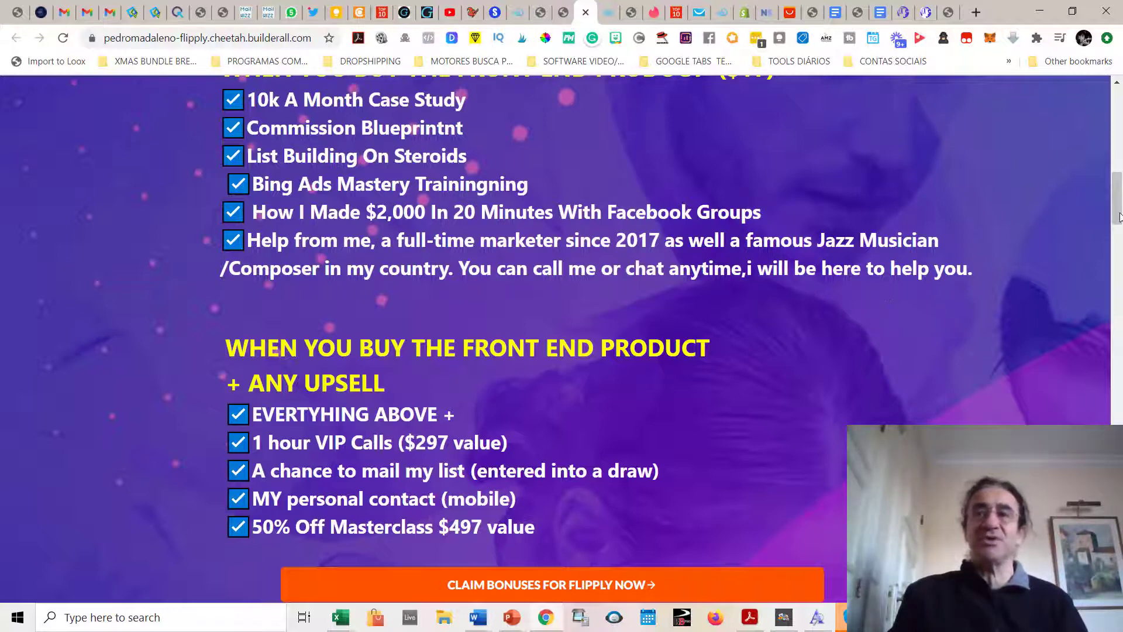
scroll(down, 3)
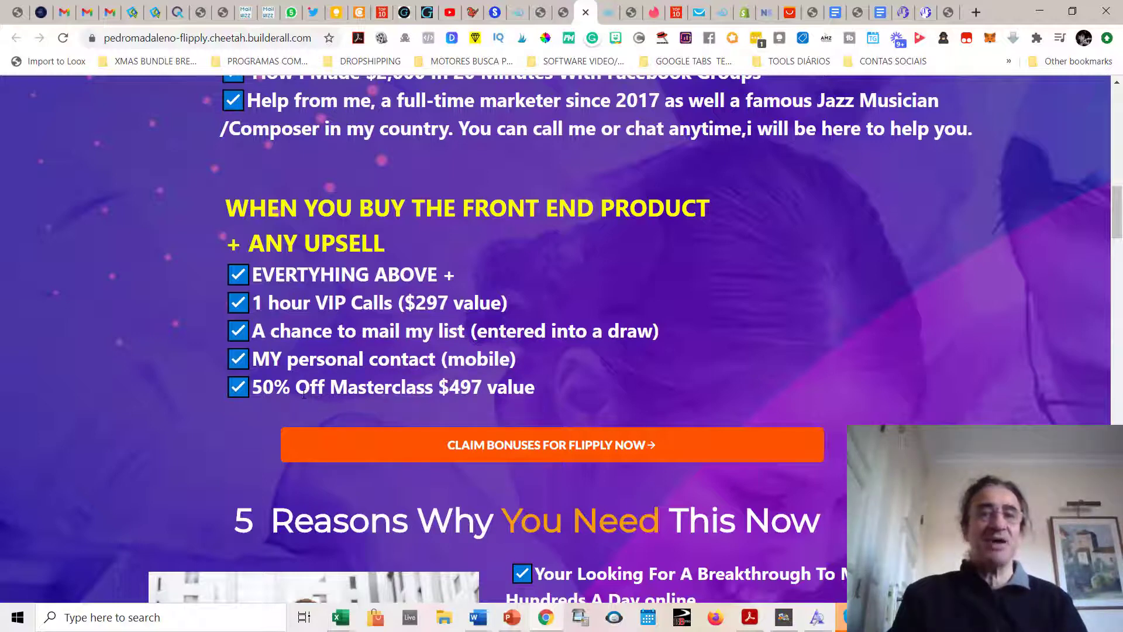
mouse_move(724, 168)
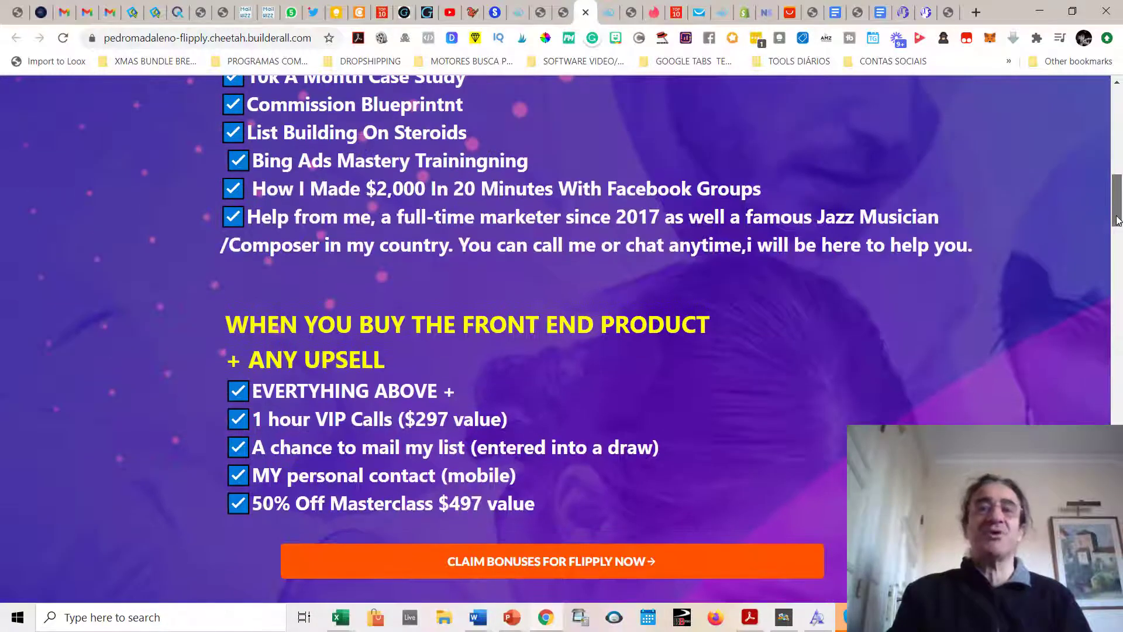
scroll(down, 3)
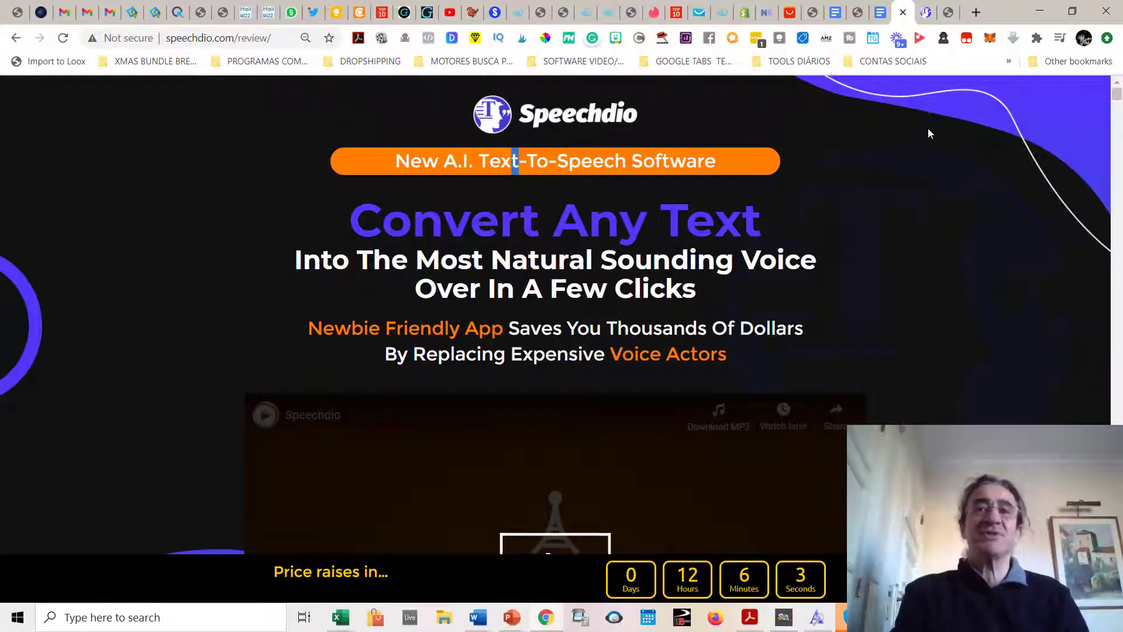
mouse_move(962, 131)
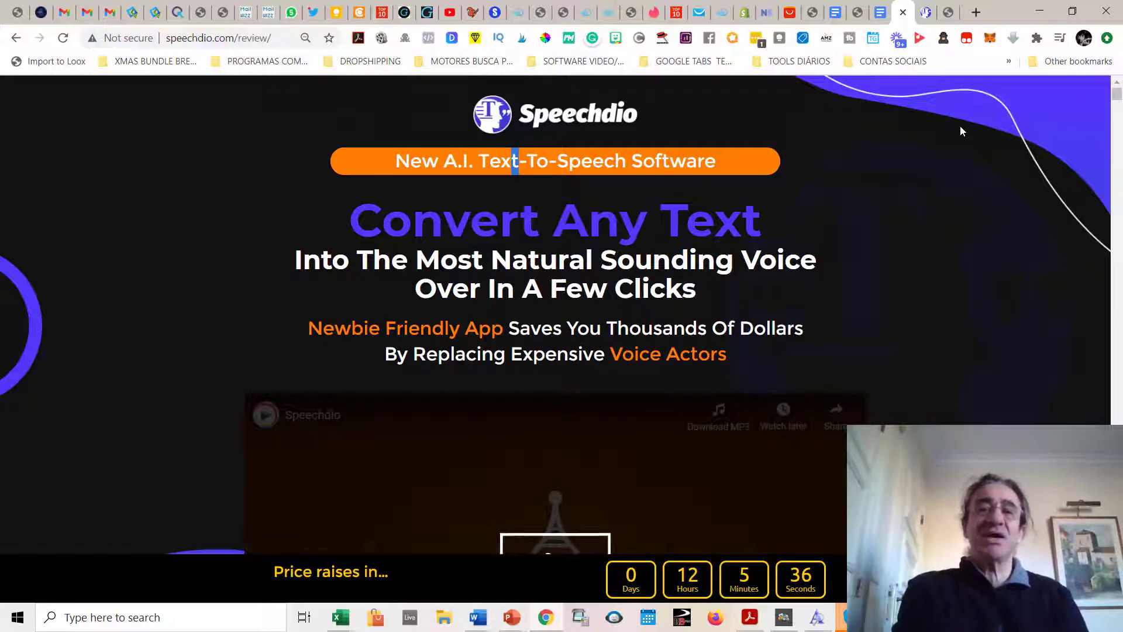
Read down the Speechdio sales page past the feature list to the SPD speech section
scroll(down, 3)
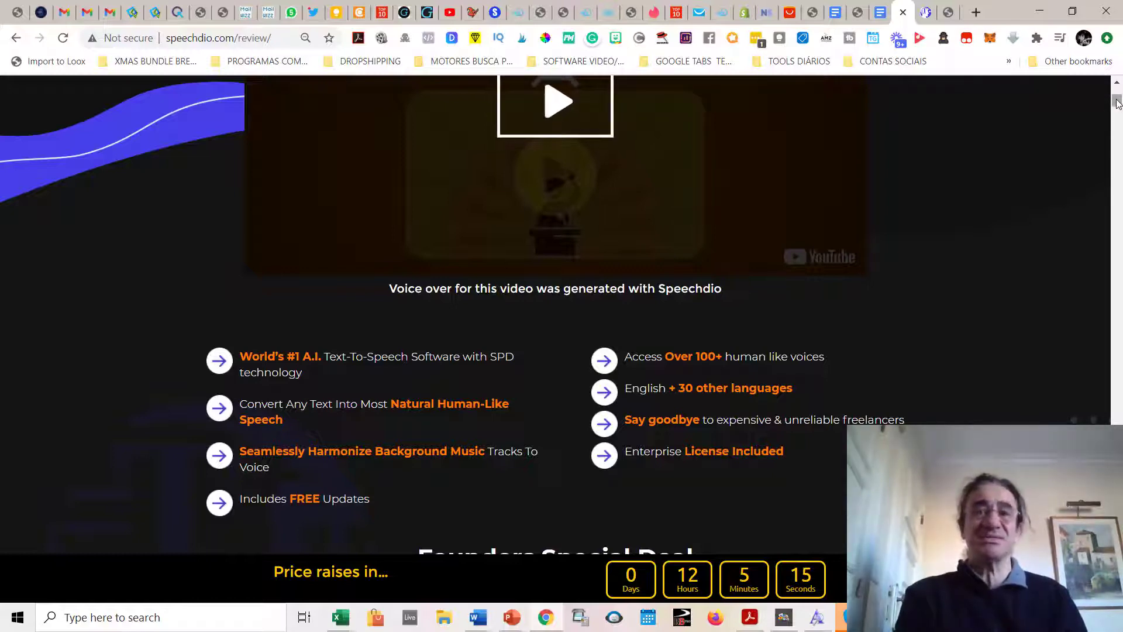
scroll(down, 3)
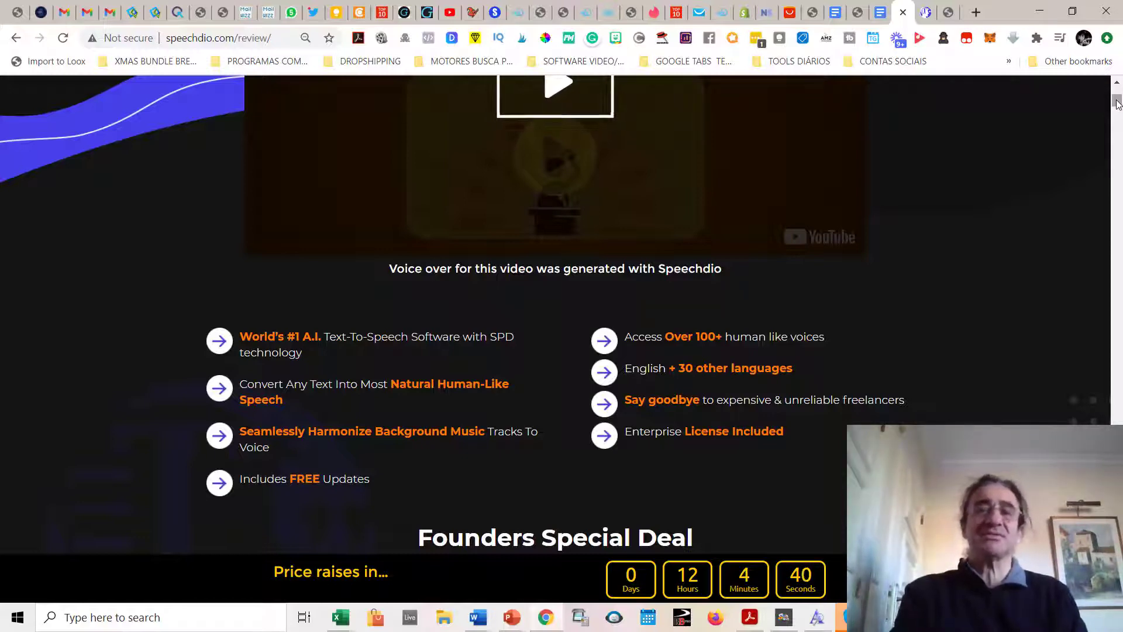
scroll(down, 3)
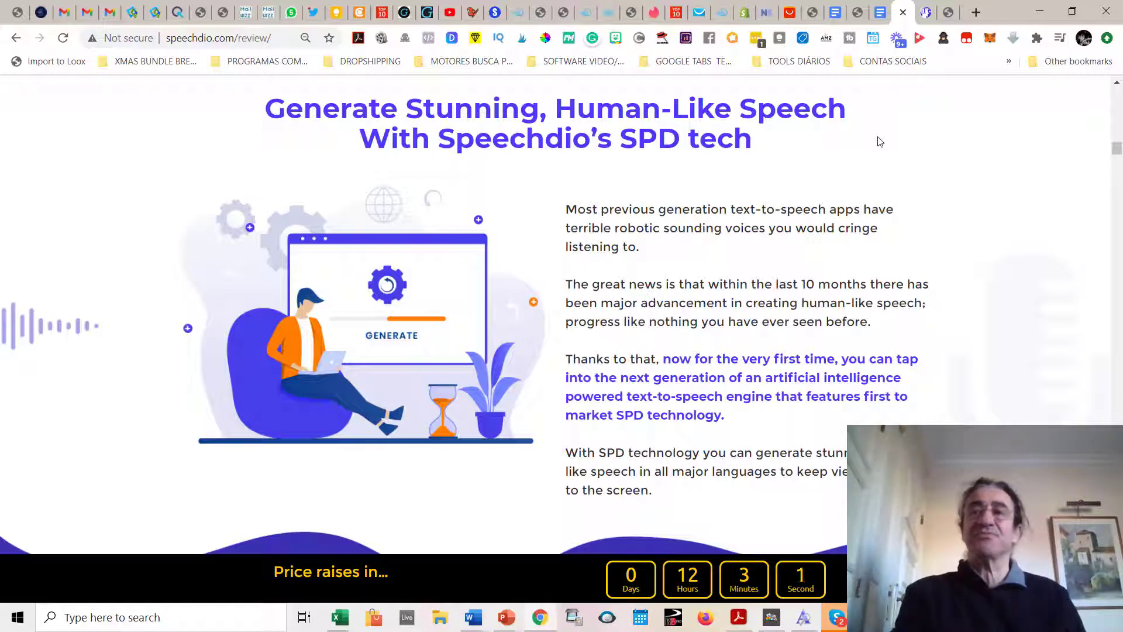
mouse_move(1102, 168)
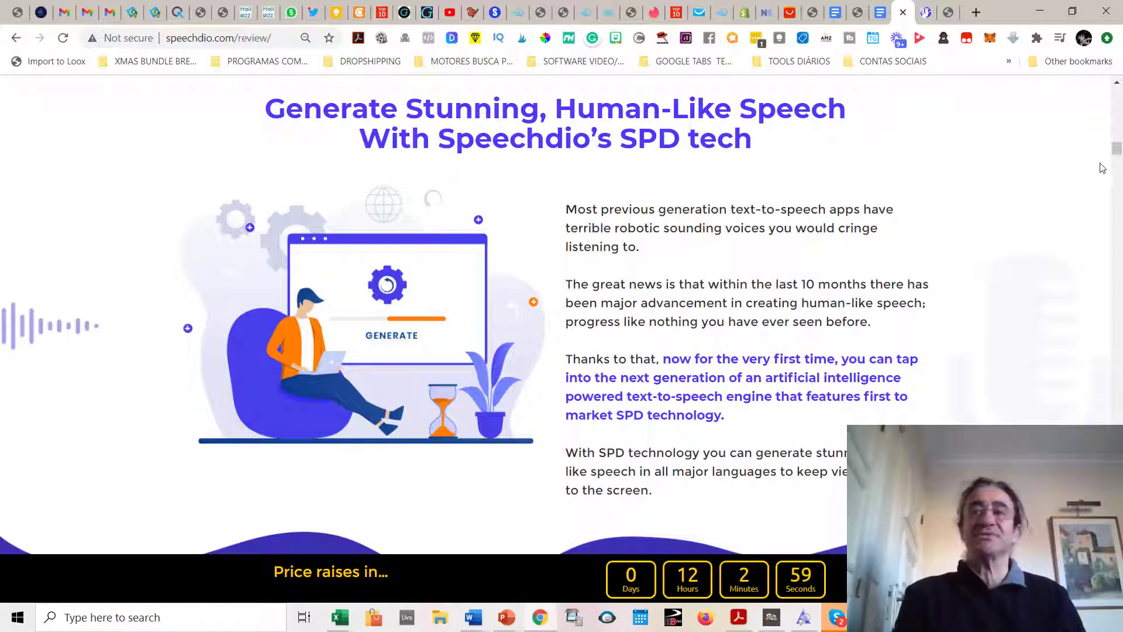
Read past the SPD sections to Automatic Background Music Track Harmonization
scroll(down, 3)
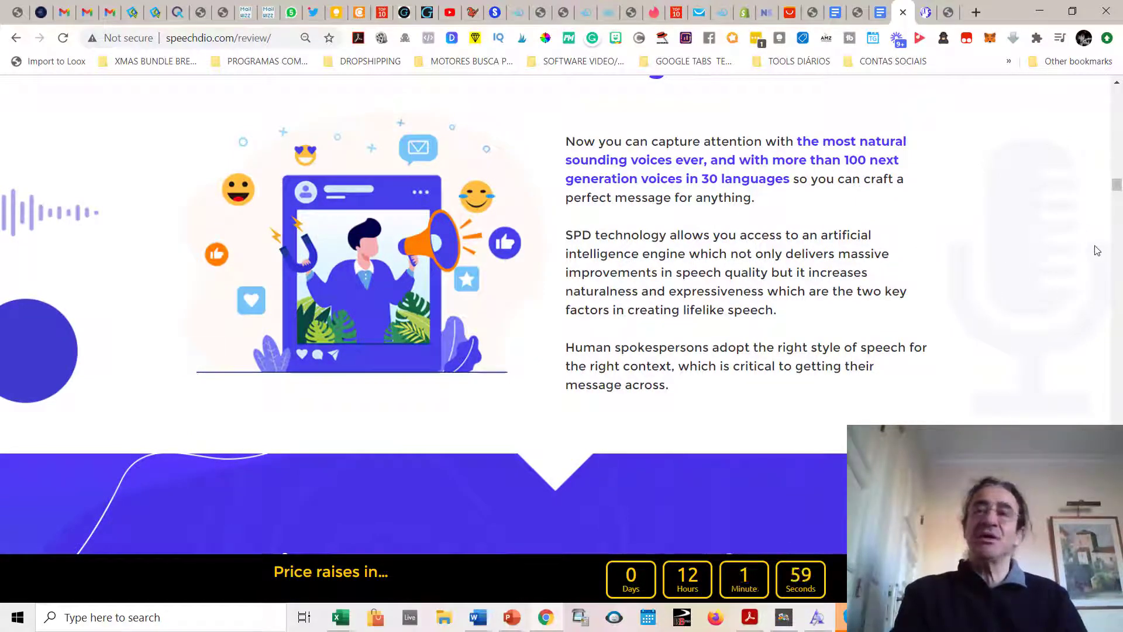
scroll(down, 3)
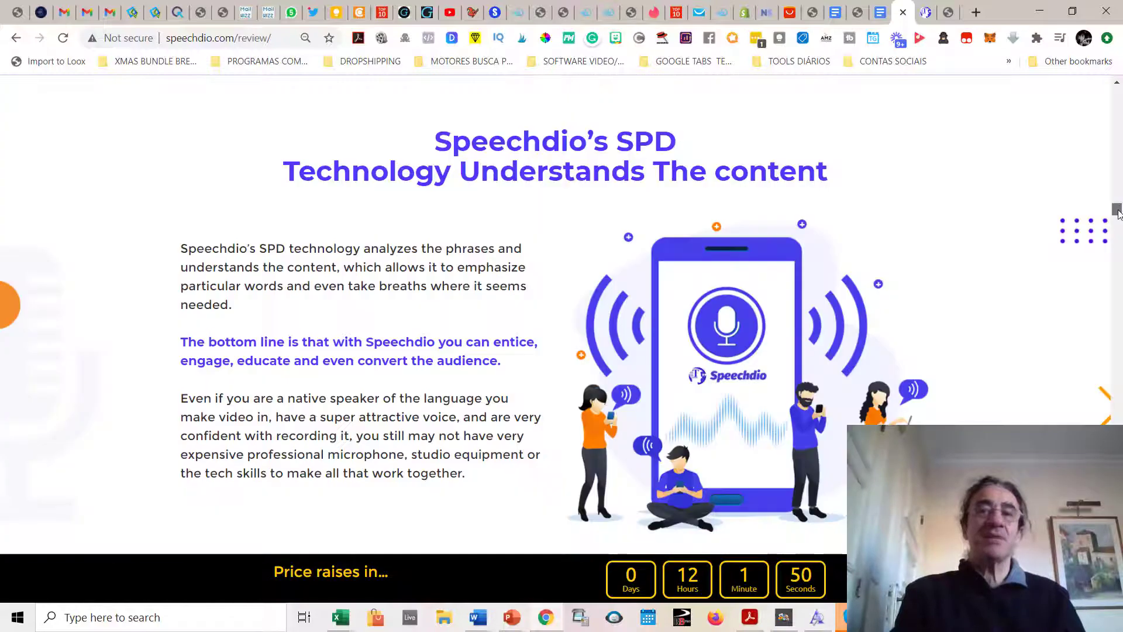
scroll(down, 3)
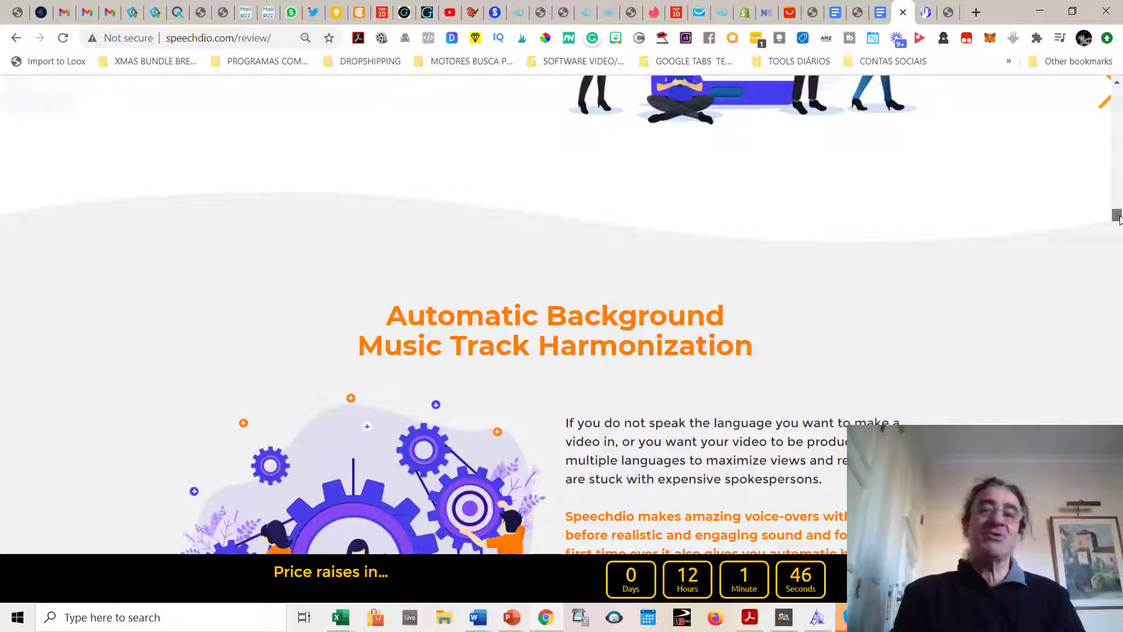
scroll(down, 3)
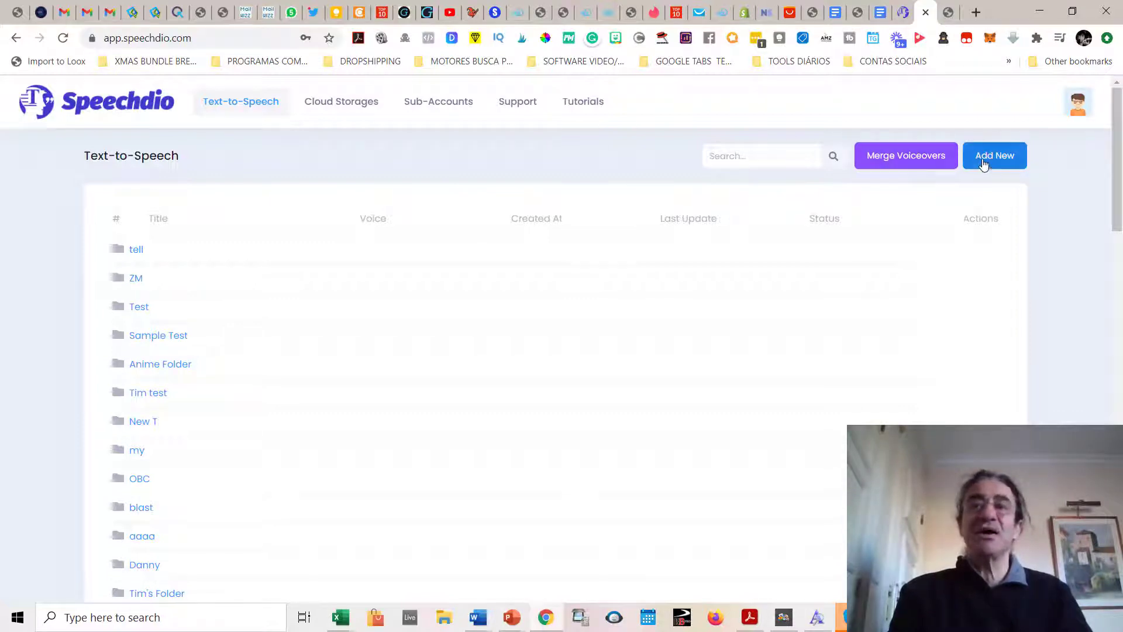
Create a new speech titled 'pedro test' using Local Storage (48 Hrs)
click(994, 156)
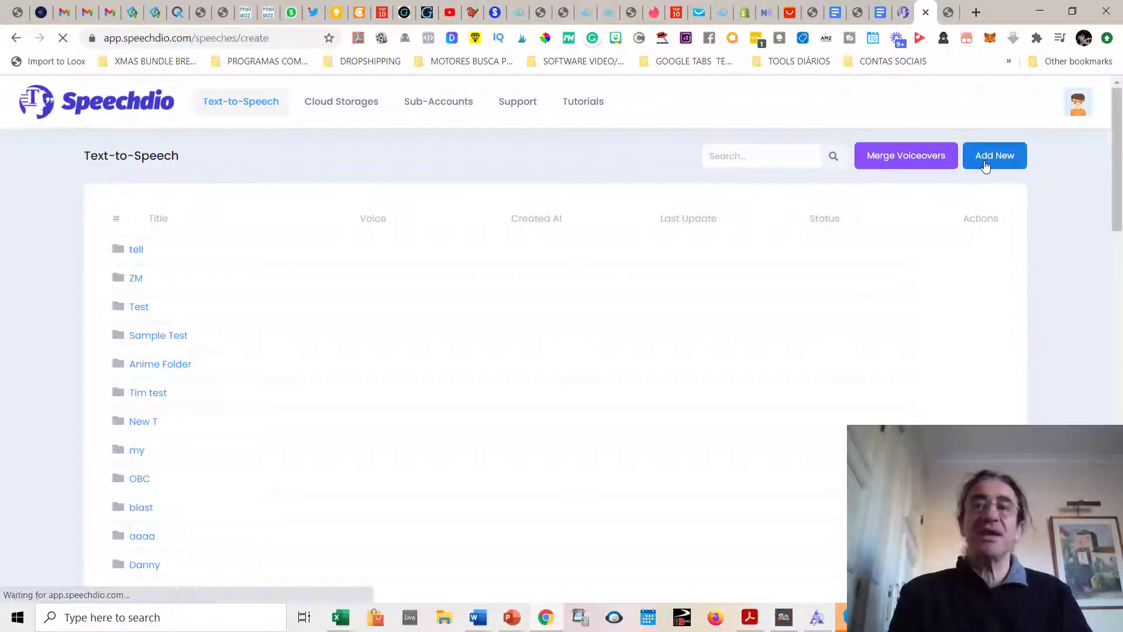
click(995, 155)
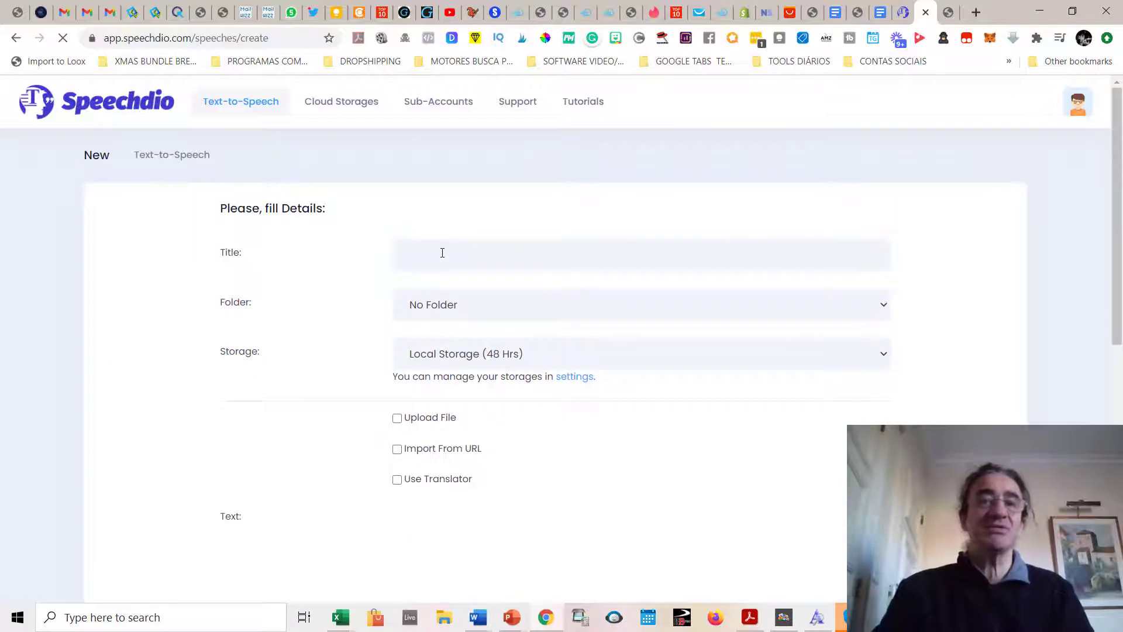
text(pedro)
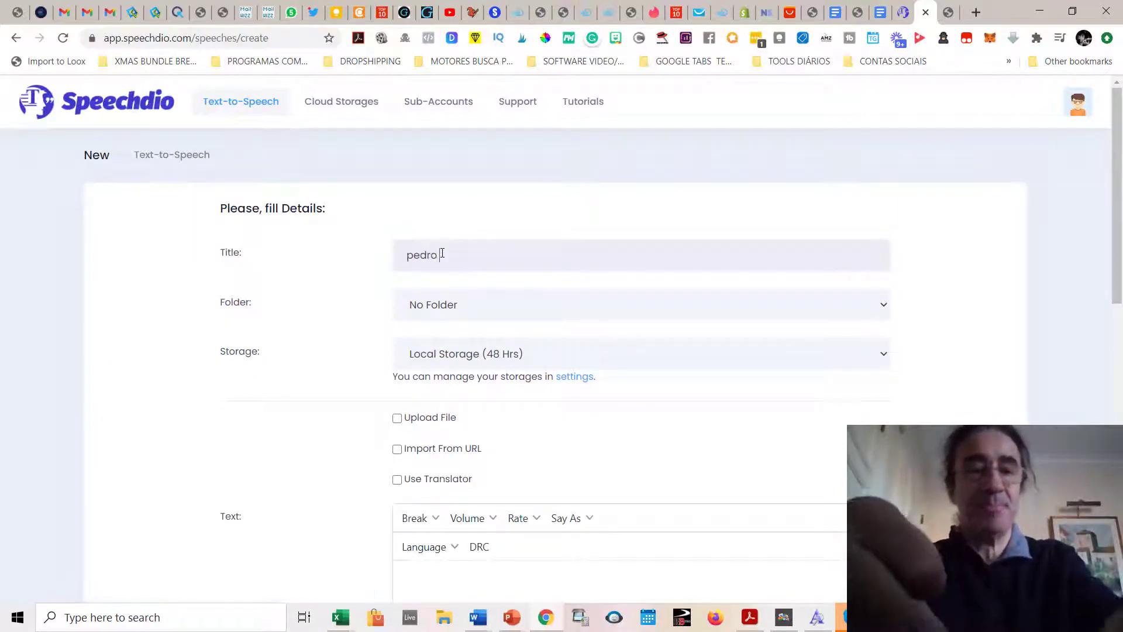
text(test)
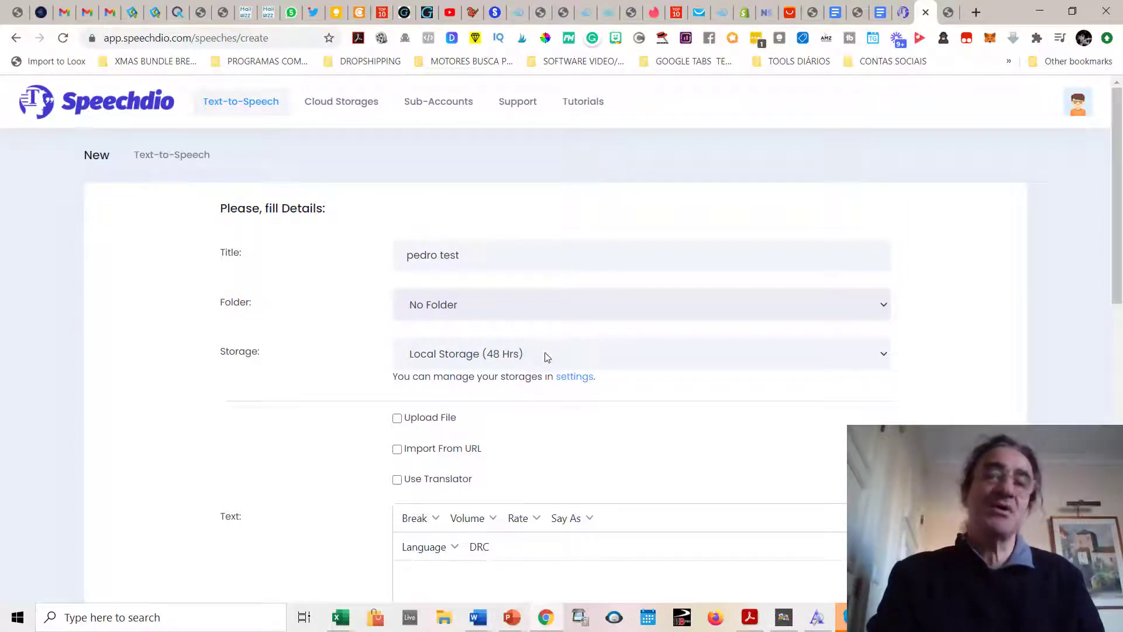
click(638, 353)
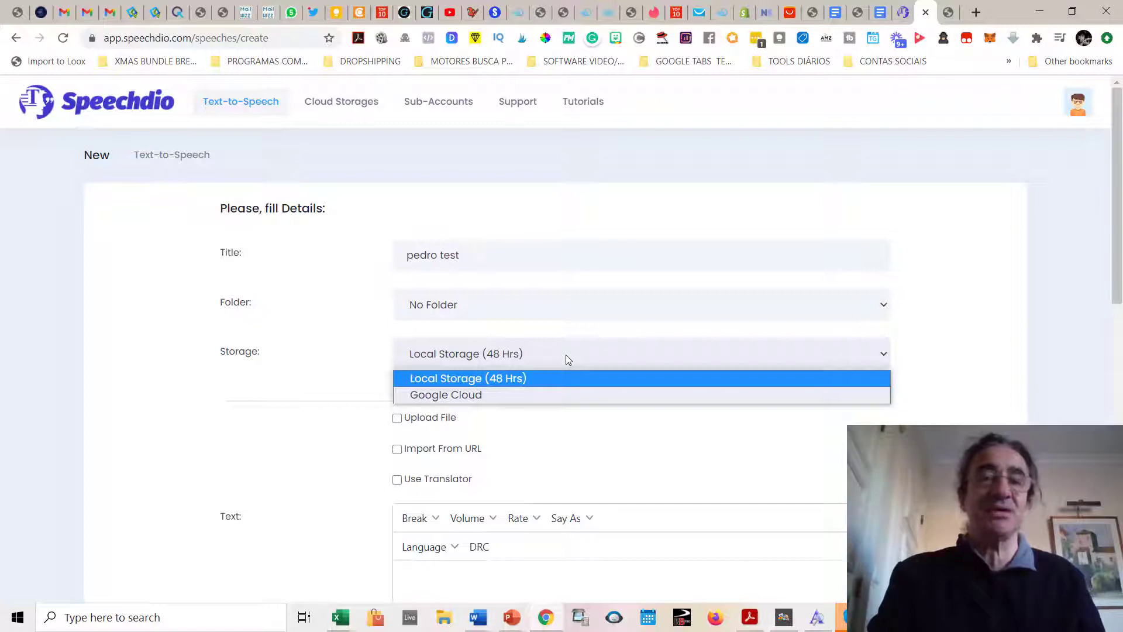
click(468, 379)
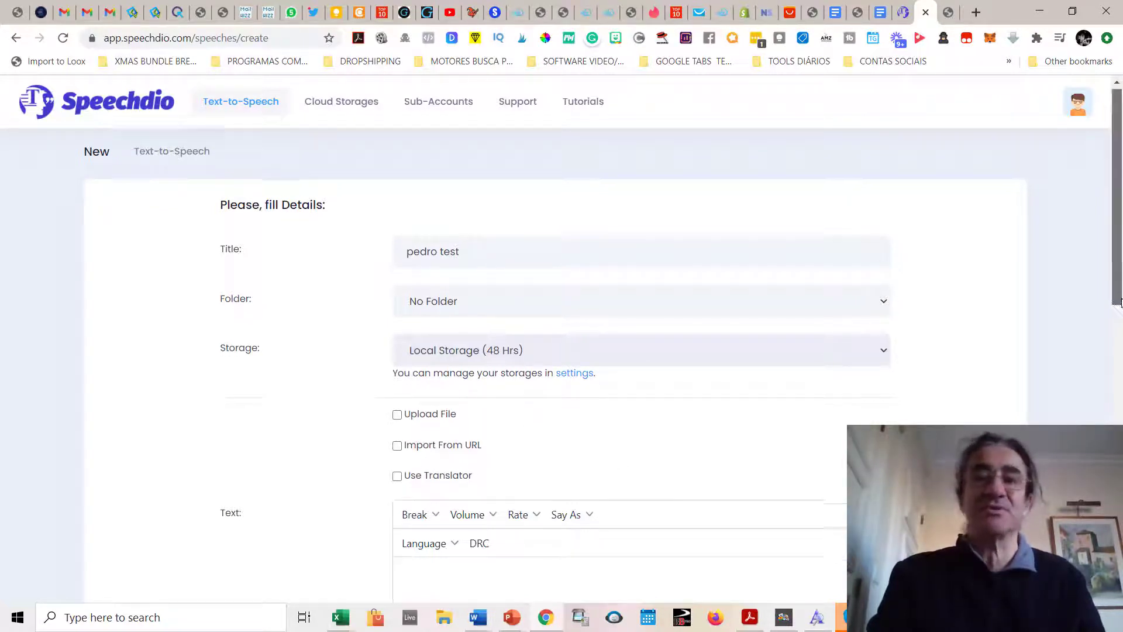
Enable Use Translator and show the Translate To language list
scroll(down, 3)
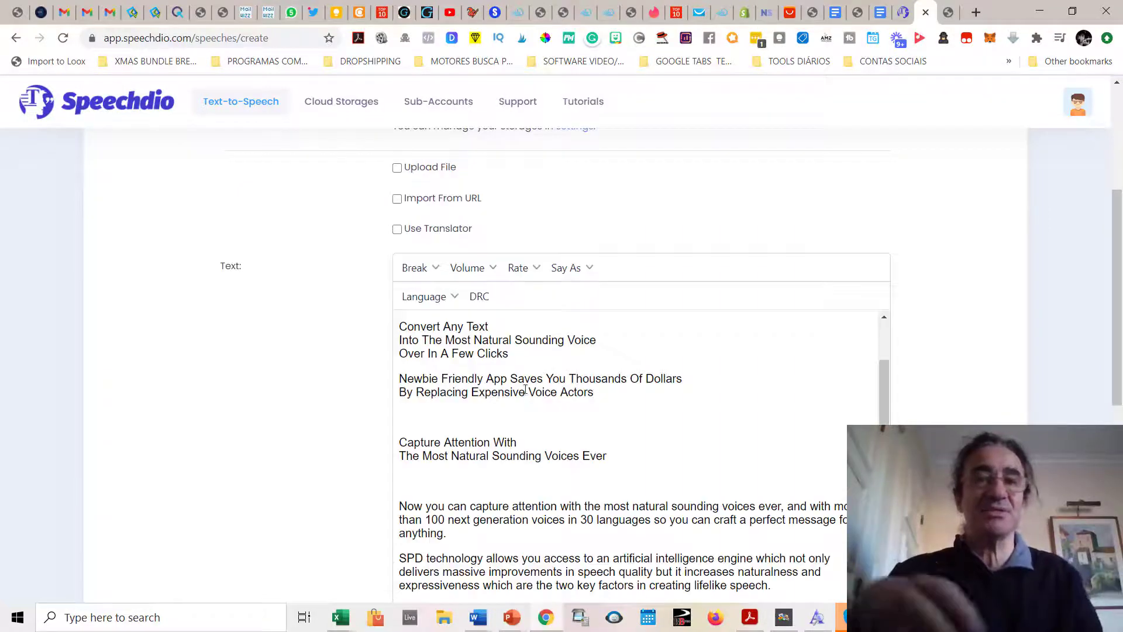
scroll(down, 3)
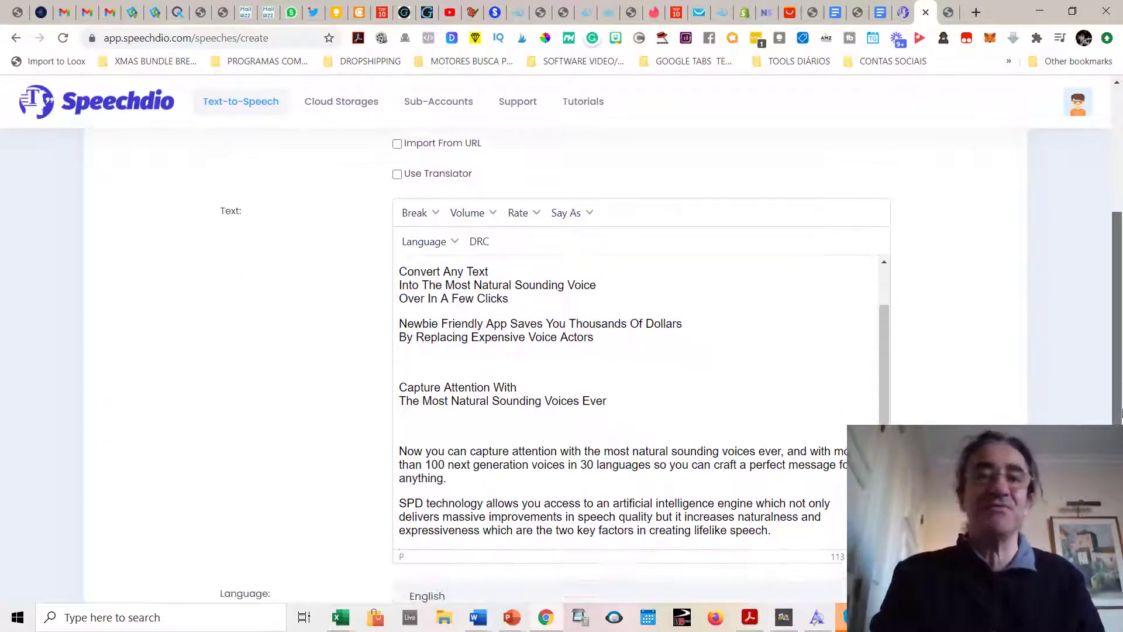
scroll(down, 3)
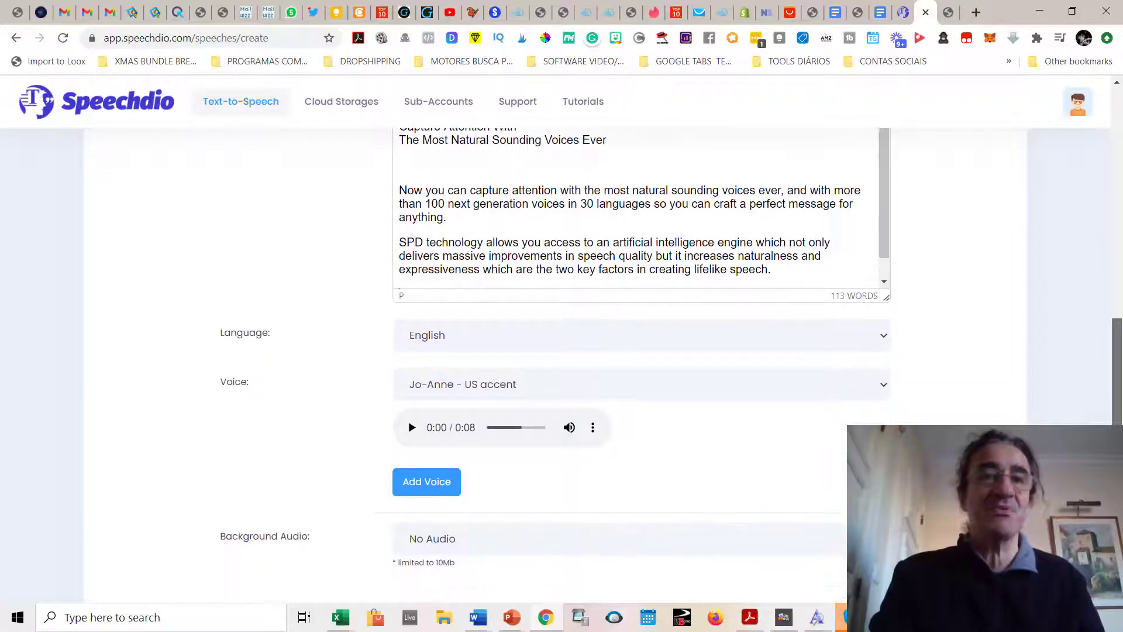
click(396, 235)
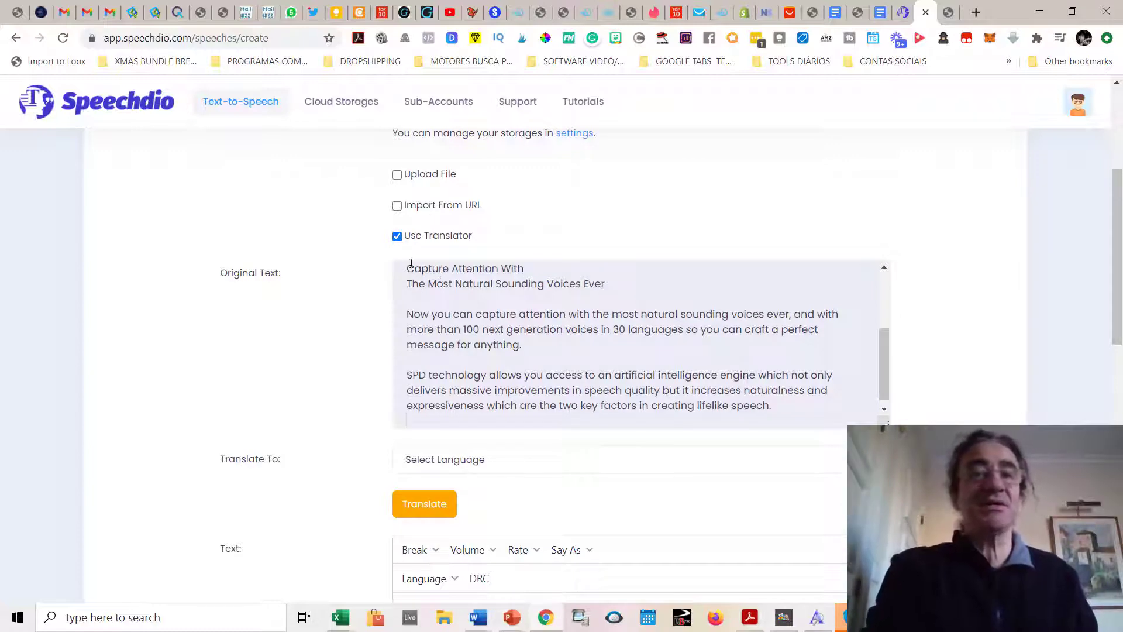
click(444, 459)
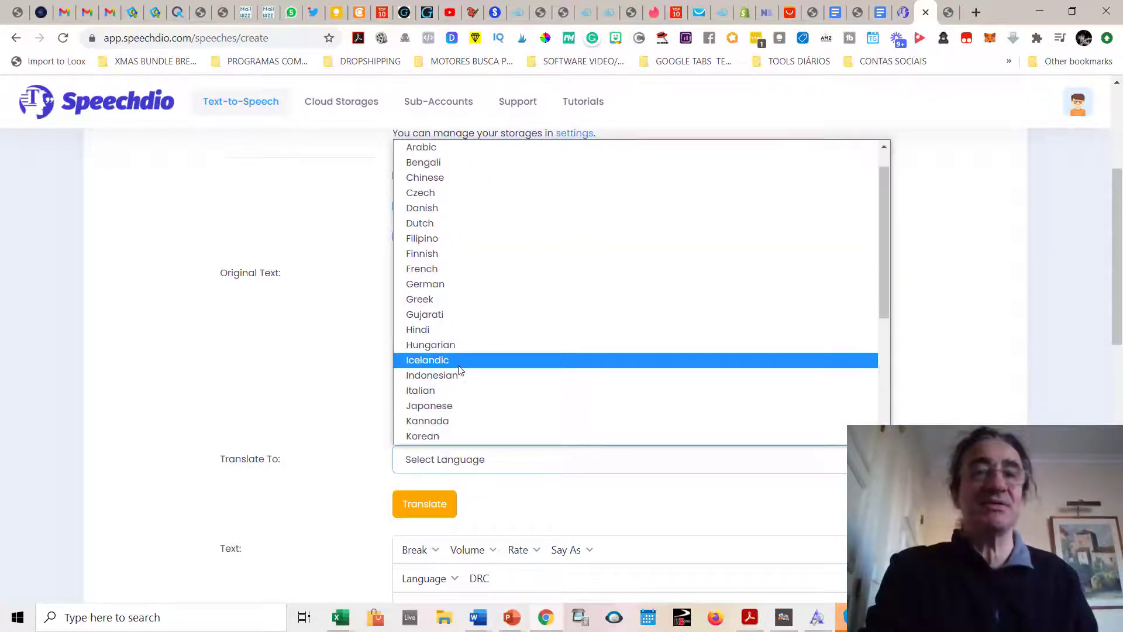
scroll(down, 3)
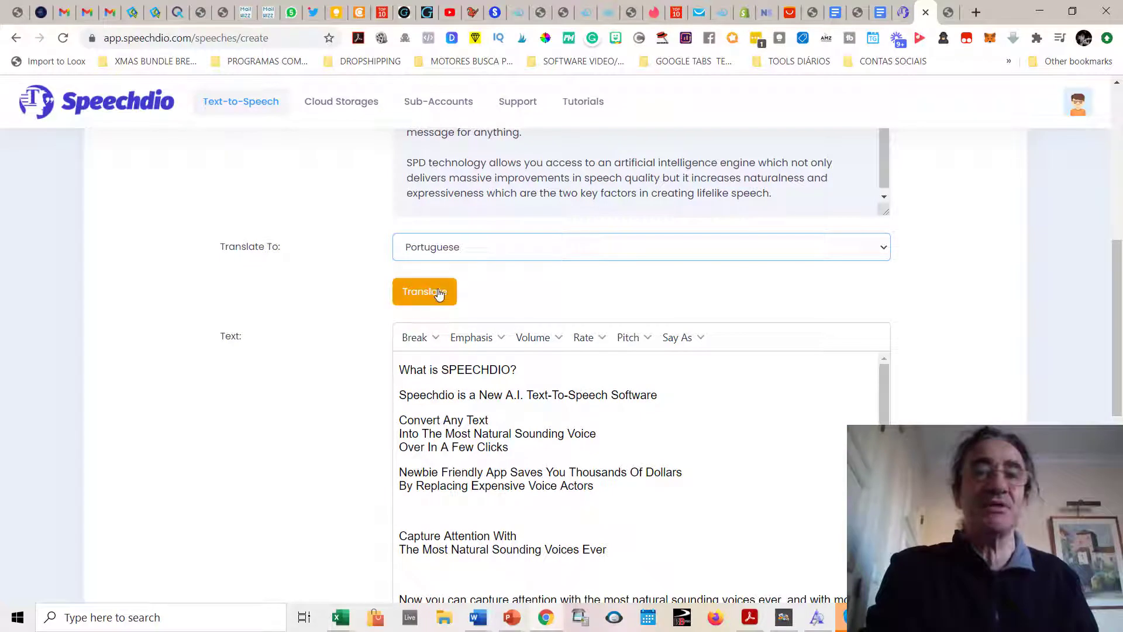
Translate the speech text into Portuguese
click(424, 291)
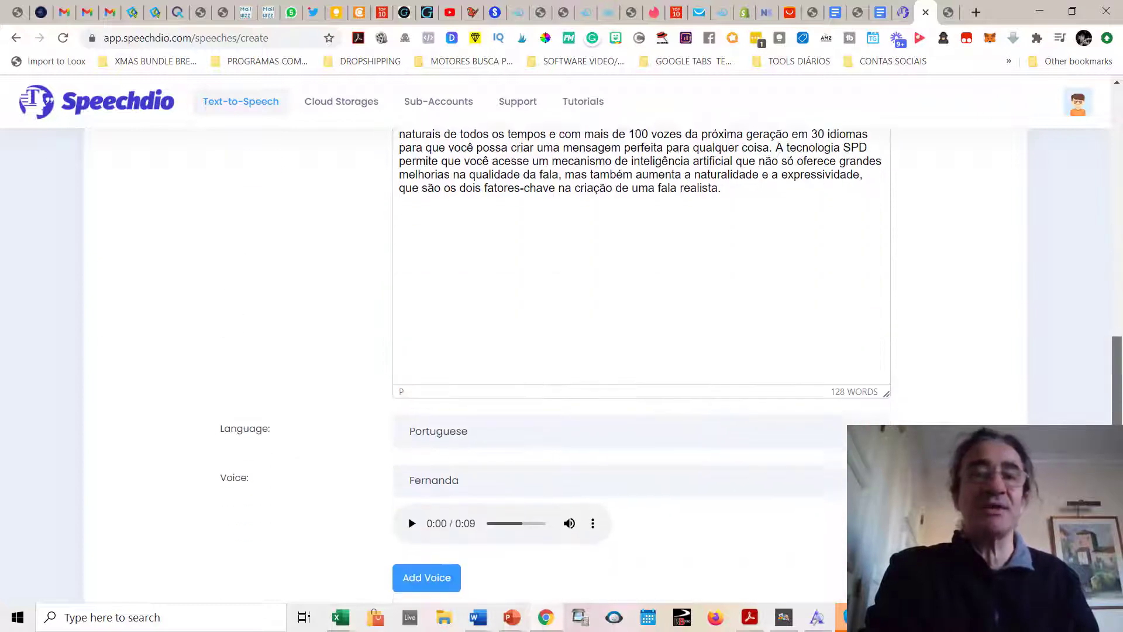
scroll(down, 3)
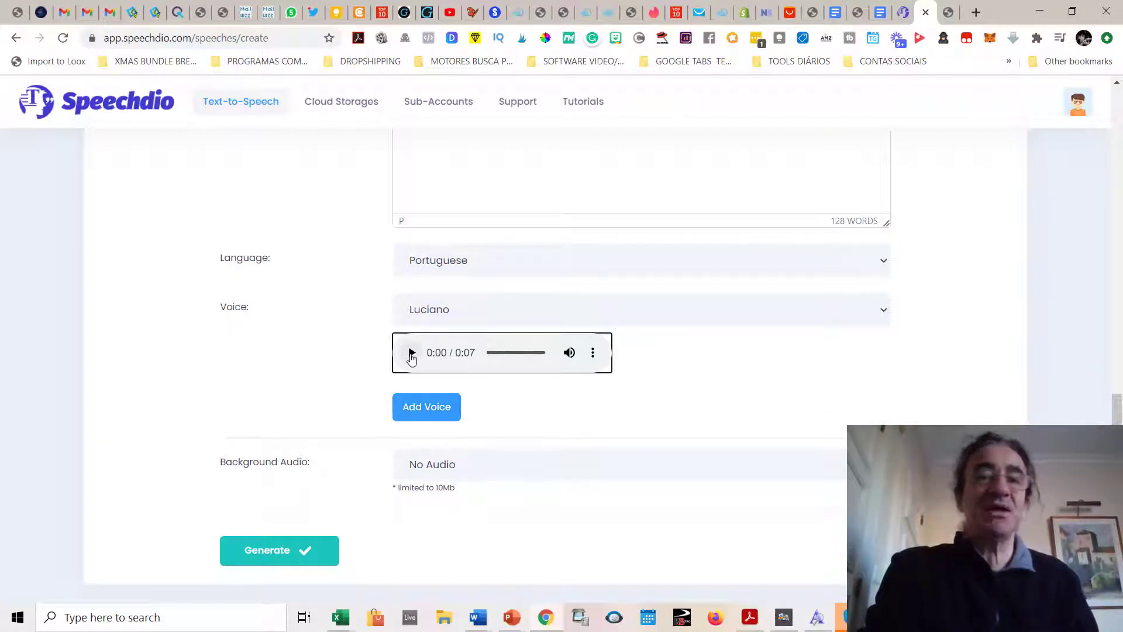
Play and then pause the Luciano voice sample
click(412, 351)
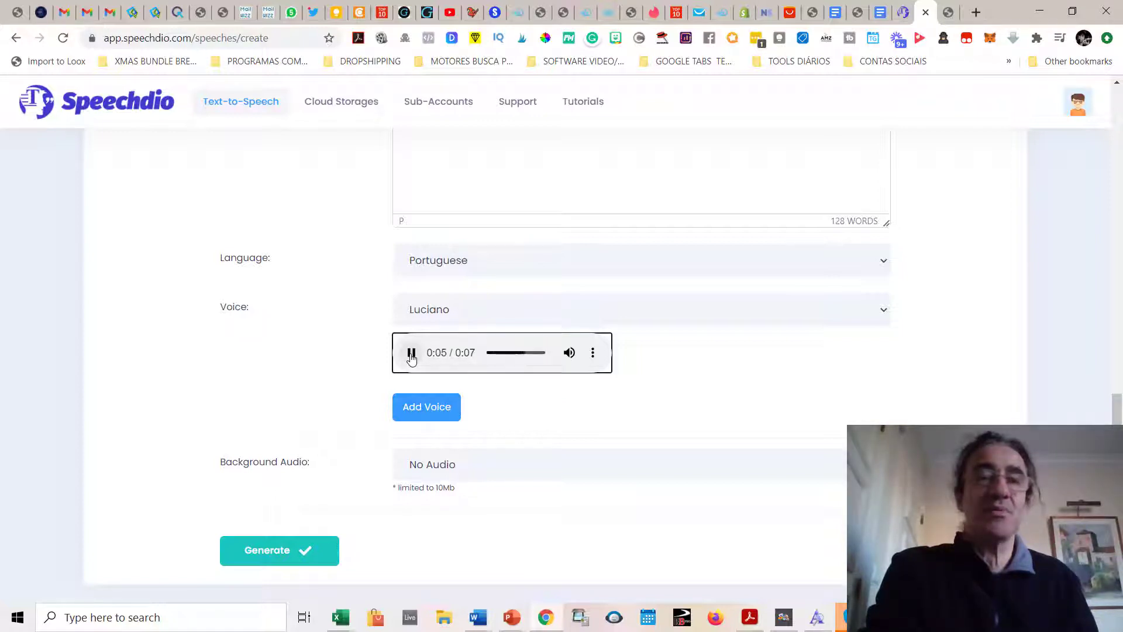
click(411, 352)
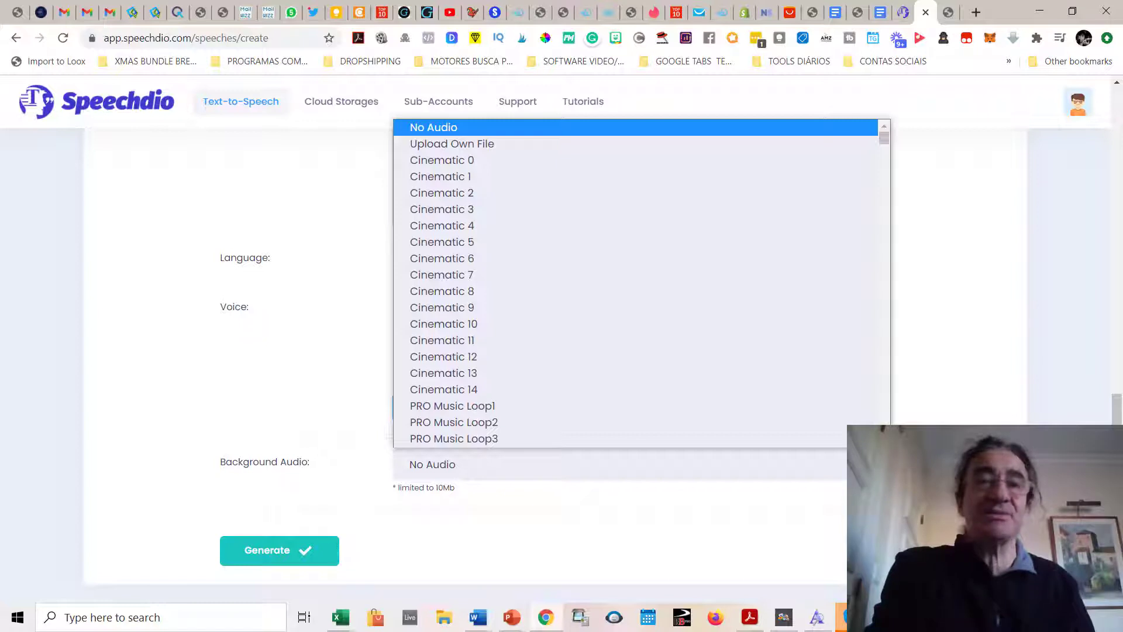
Preview PRO Music Loop33 as the background audio track
scroll(down, 3)
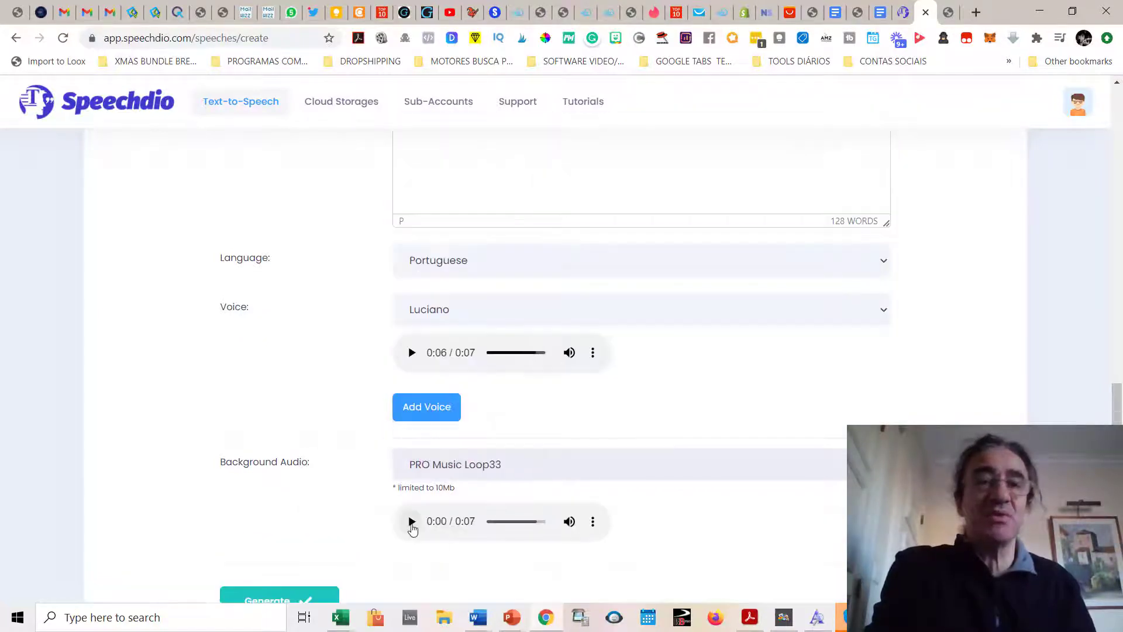
click(412, 521)
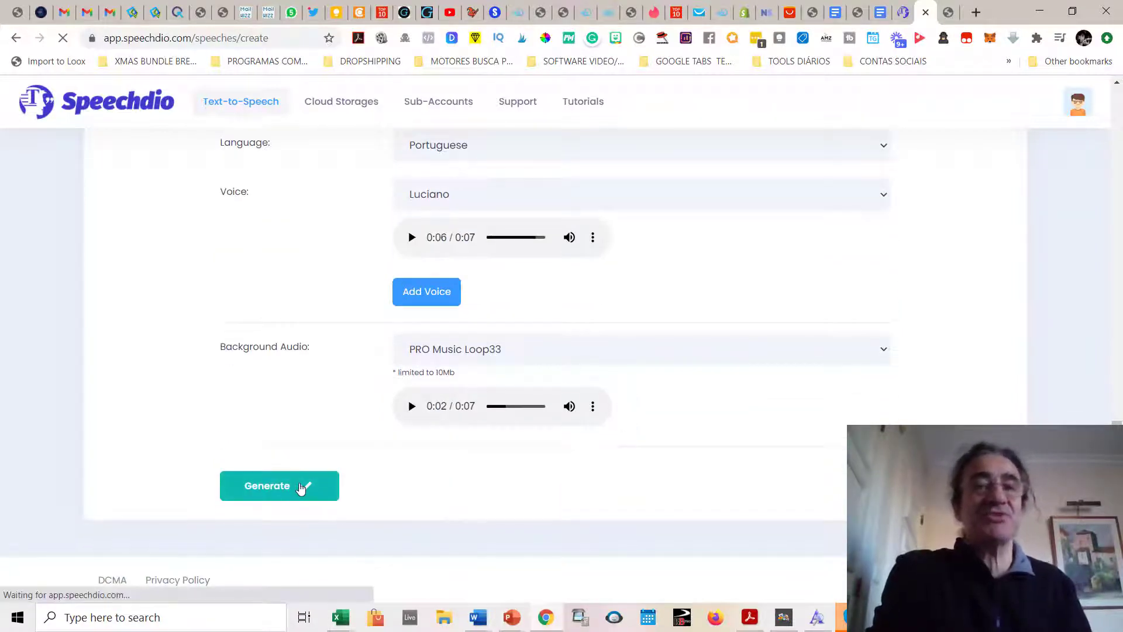
Generate the Portuguese 'pedro test' speech with music, yielding a 40-second audio file
click(280, 485)
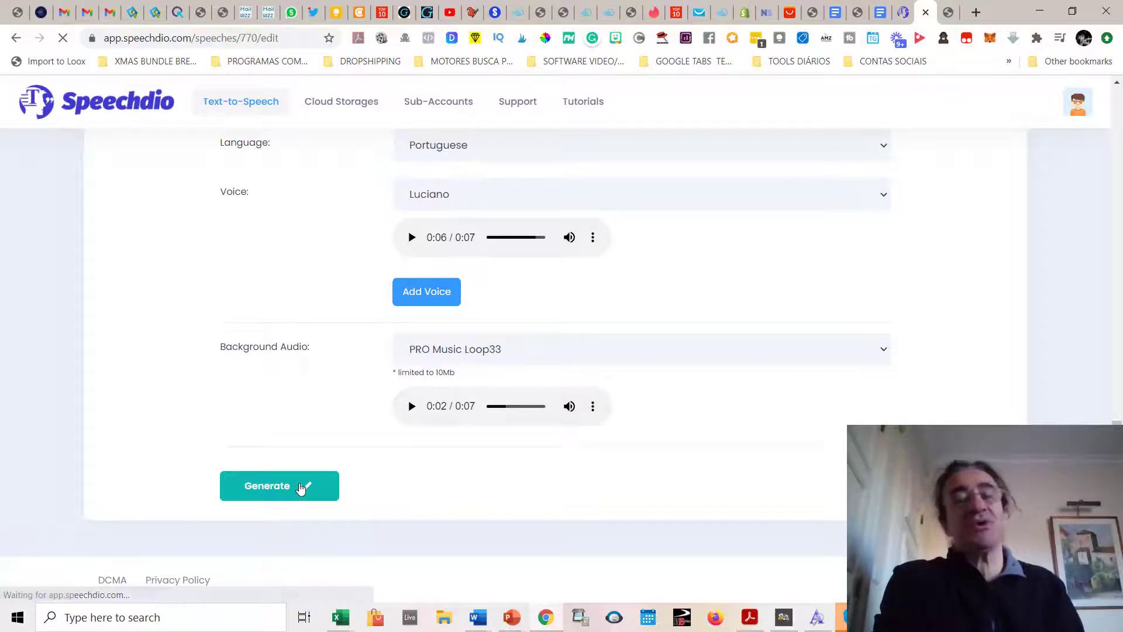
click(279, 486)
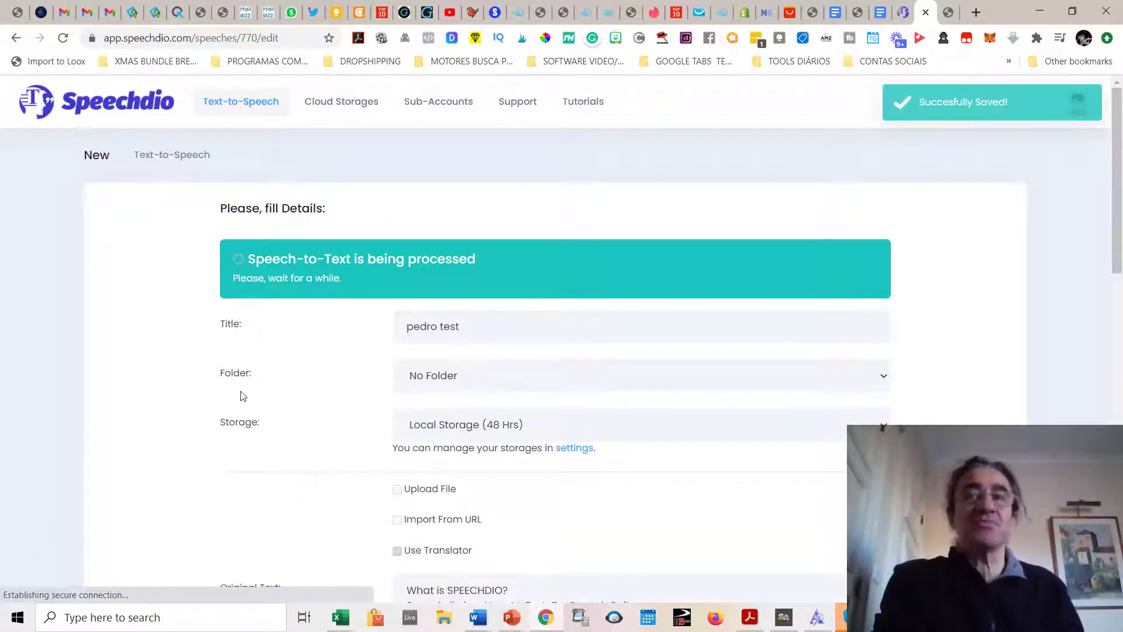
scroll(down, 3)
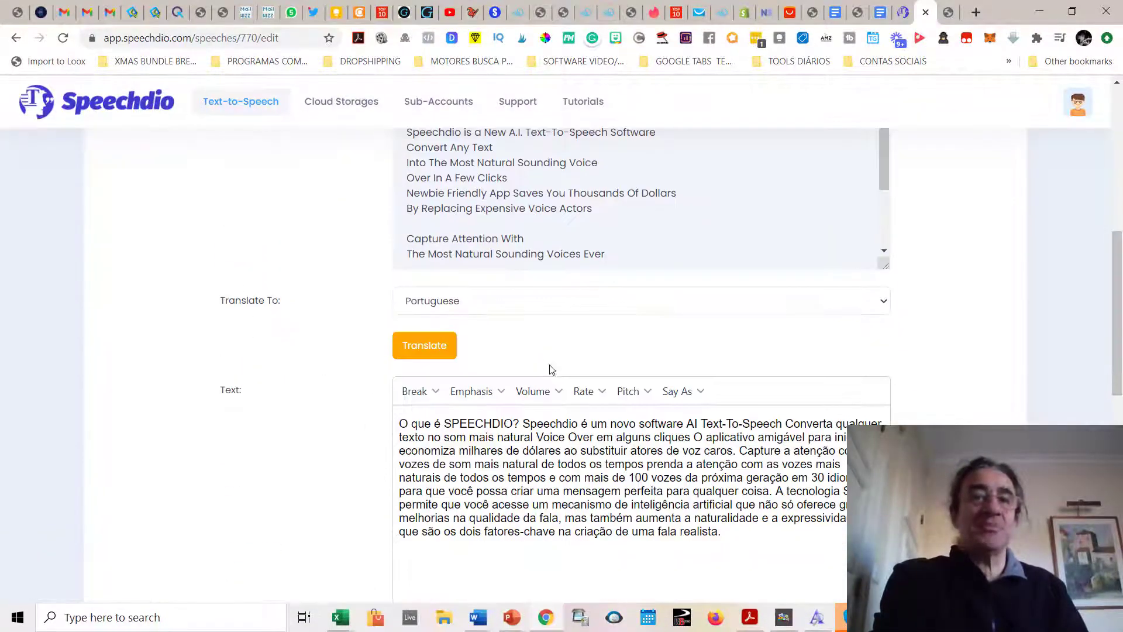
scroll(down, 3)
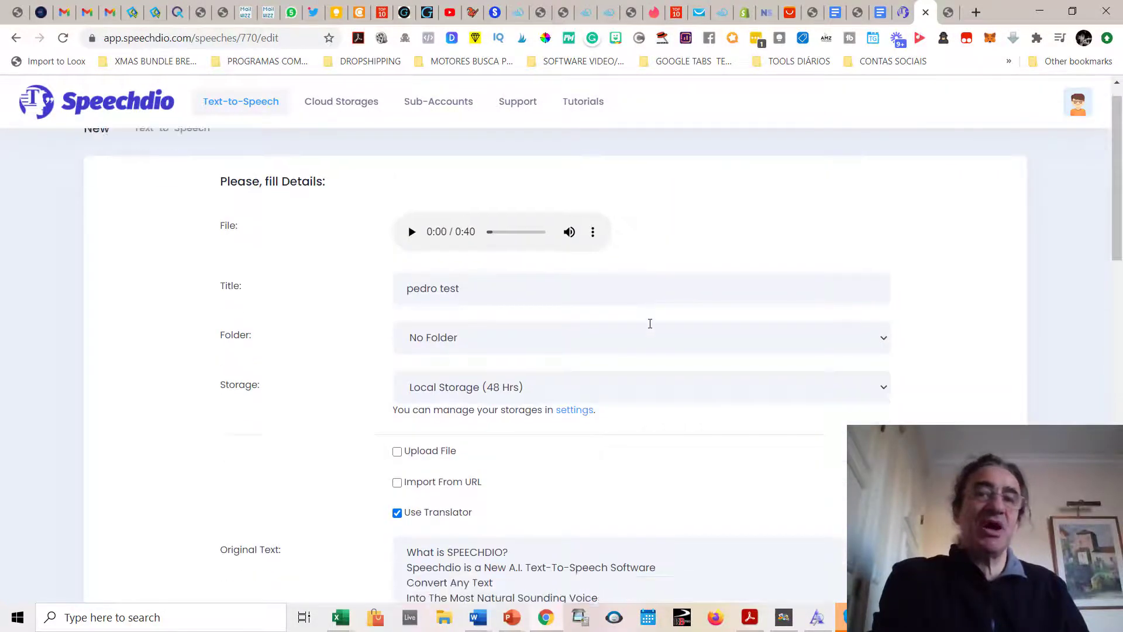
scroll(down, 3)
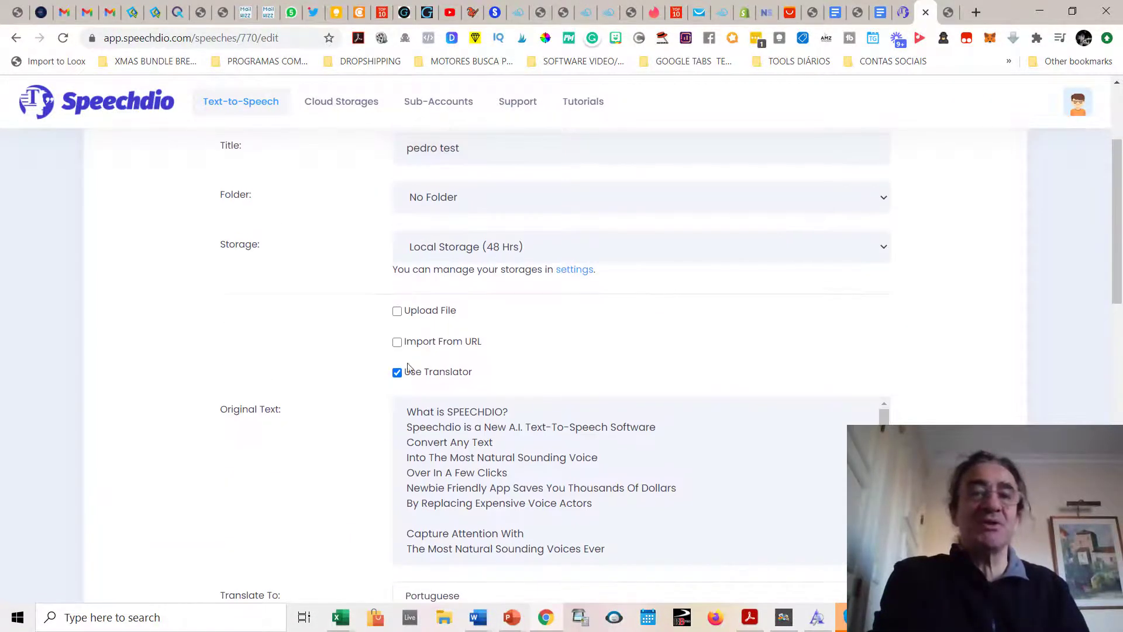
Replace the Portuguese speech text with English text and set Language to English
click(397, 372)
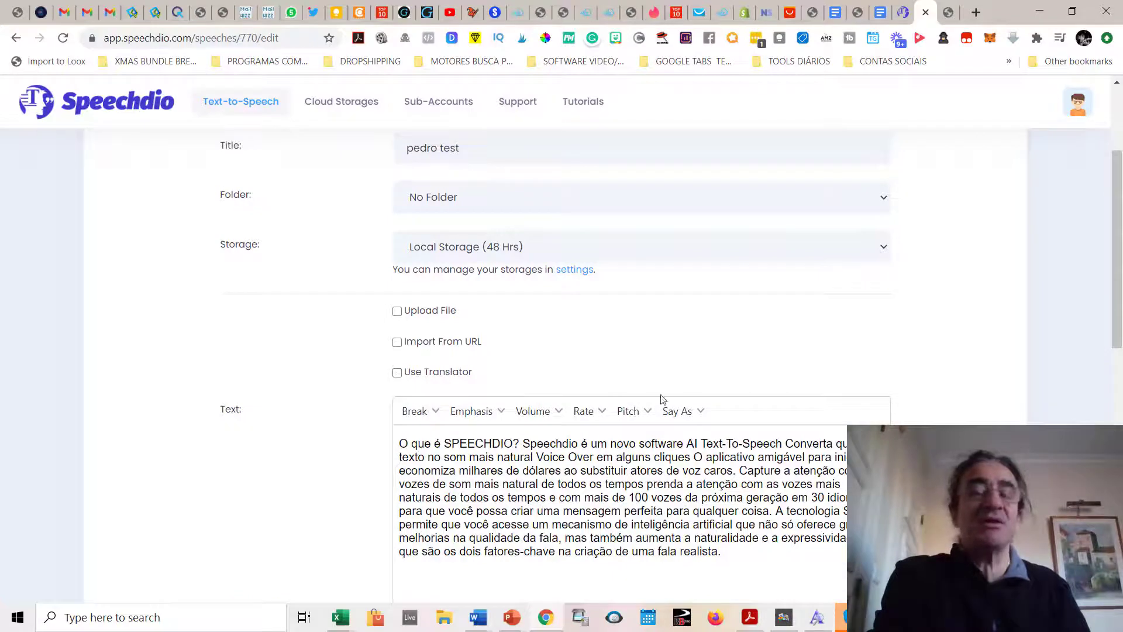
scroll(down, 3)
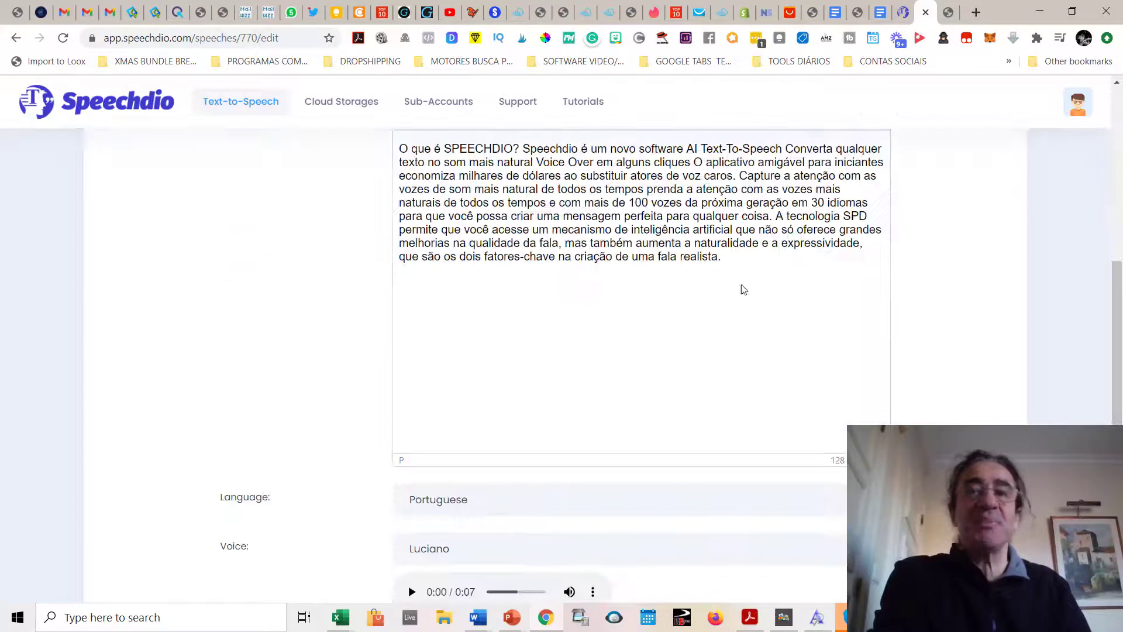
key(ctrl+a)
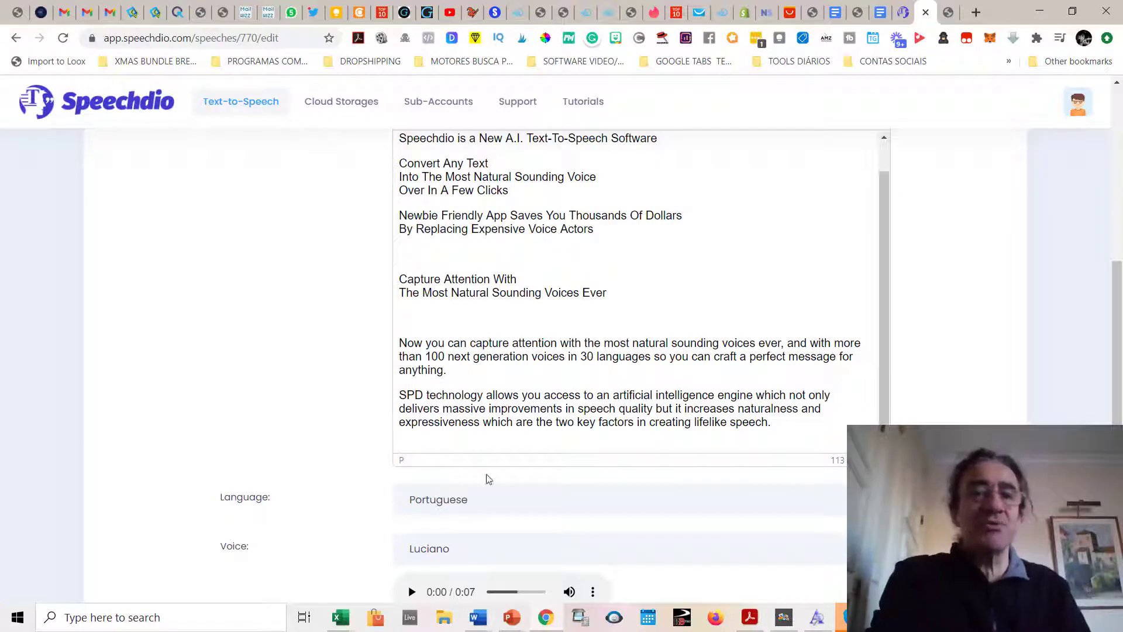
click(437, 499)
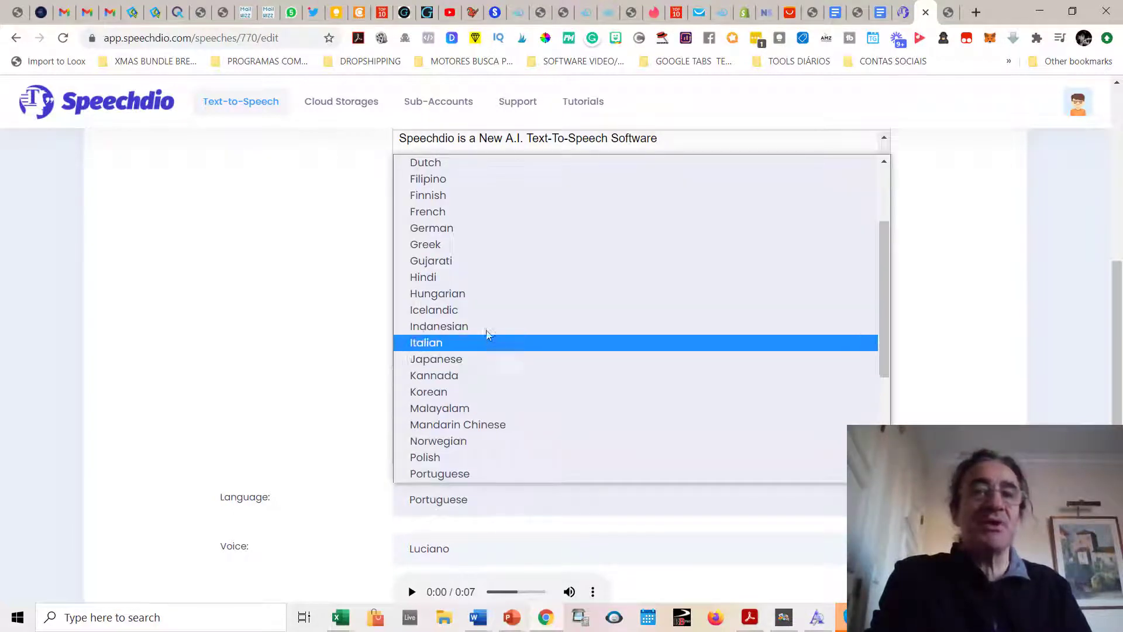
scroll(down, 3)
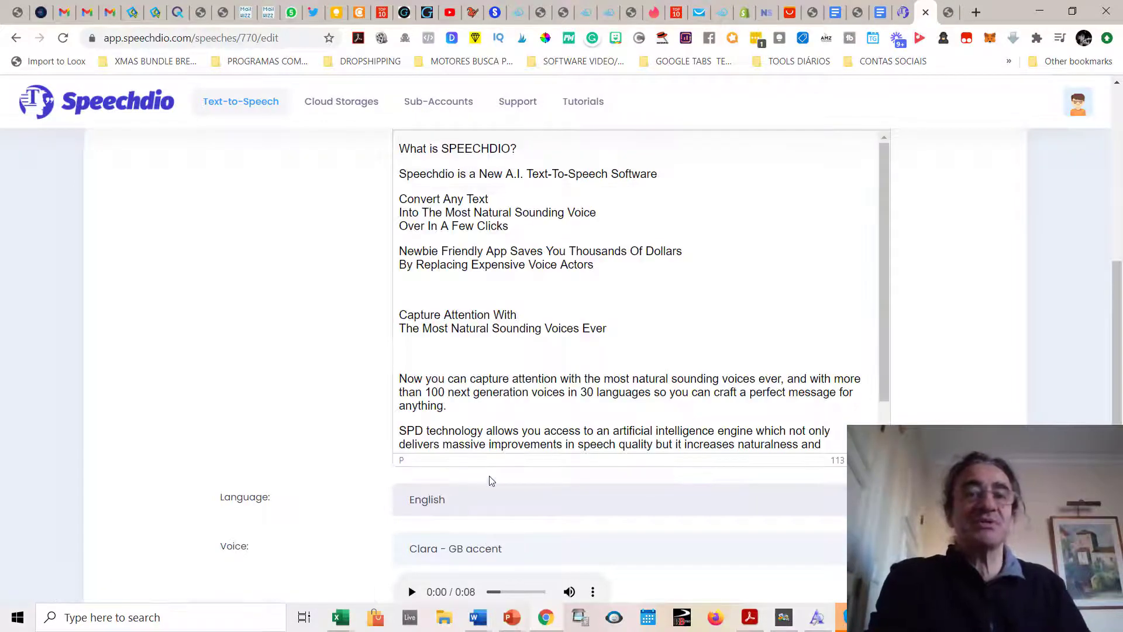
scroll(down, 3)
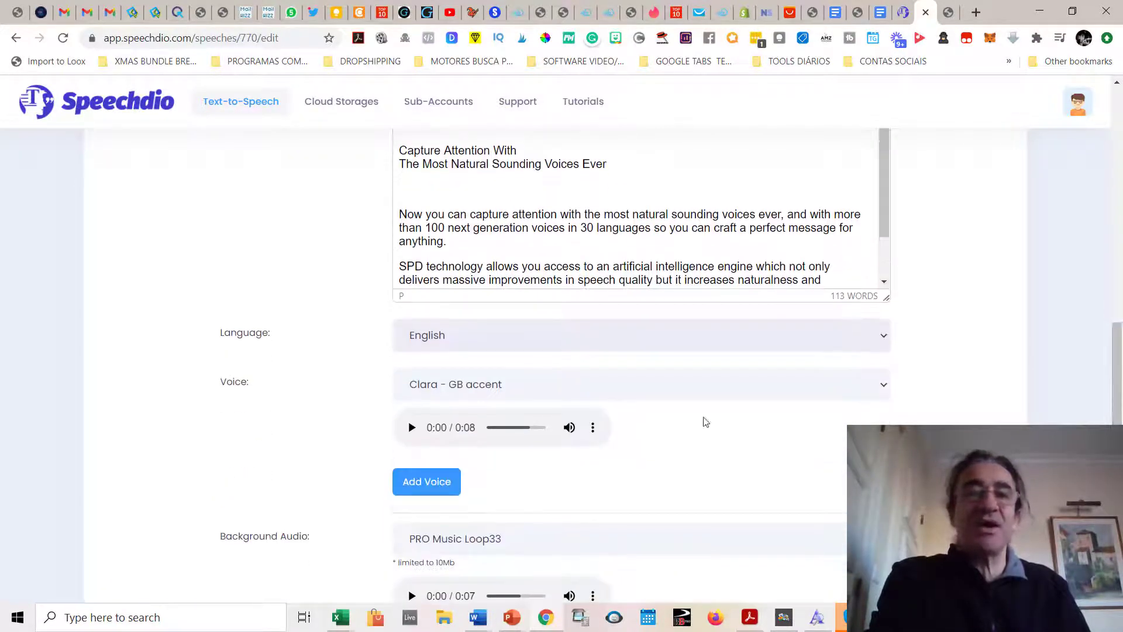
Choose the Paul - US accent voice and play its preview through
click(640, 384)
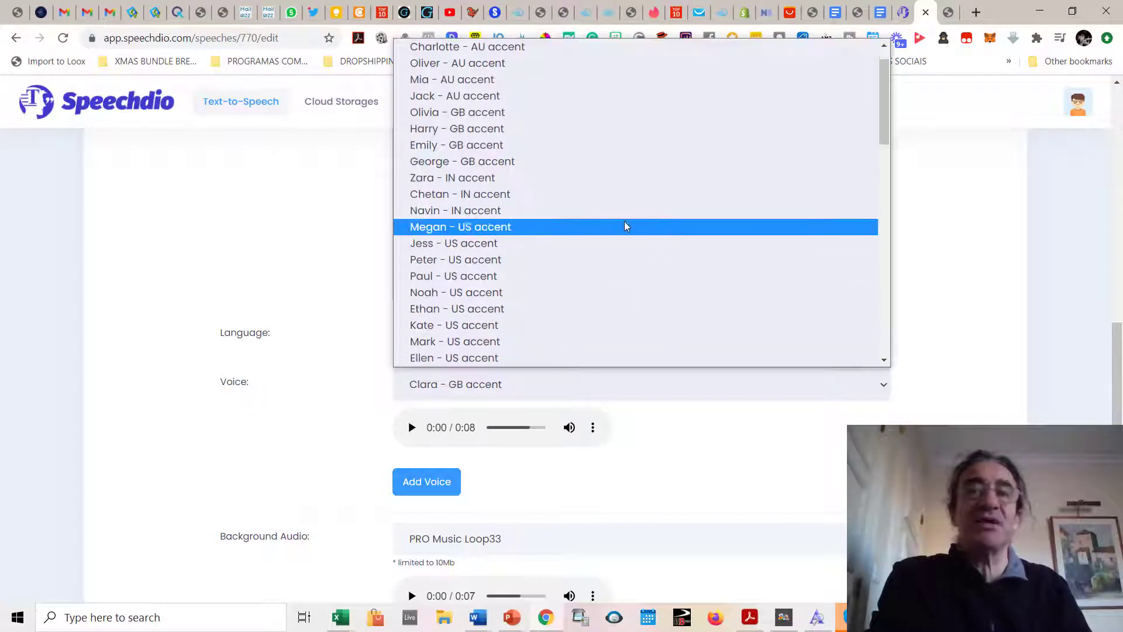
mouse_move(453, 276)
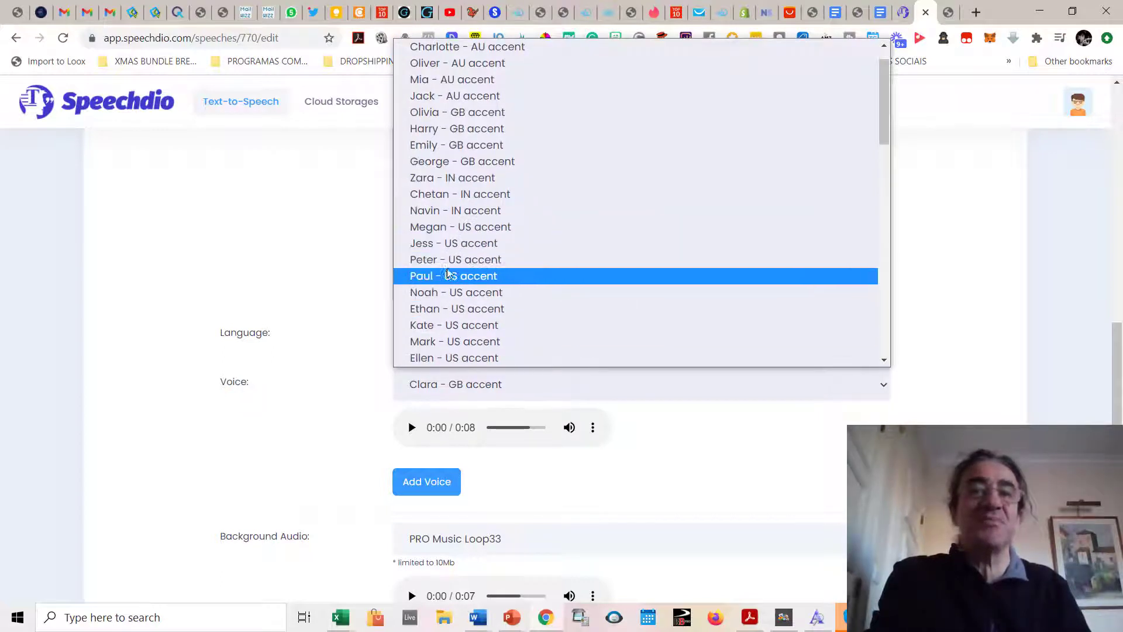
click(453, 276)
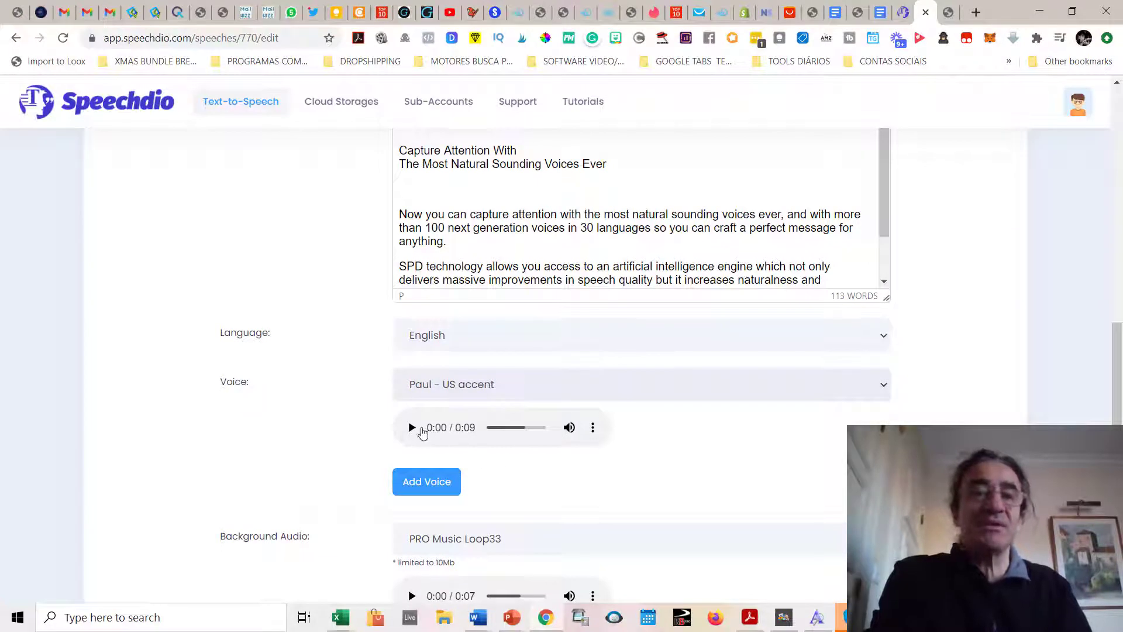
click(412, 427)
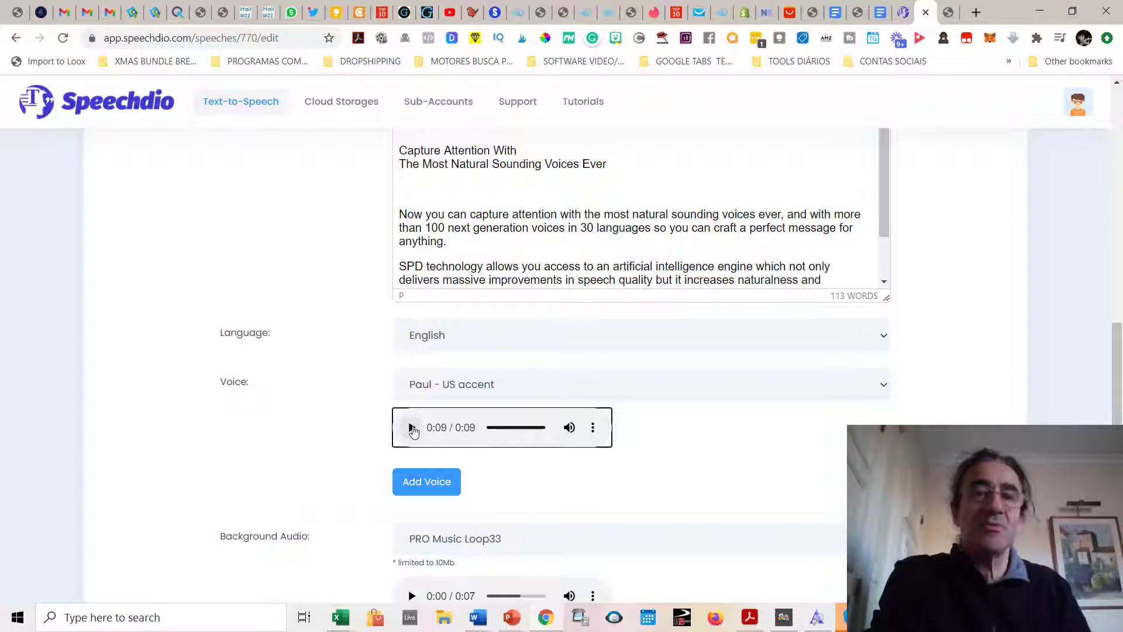
click(412, 428)
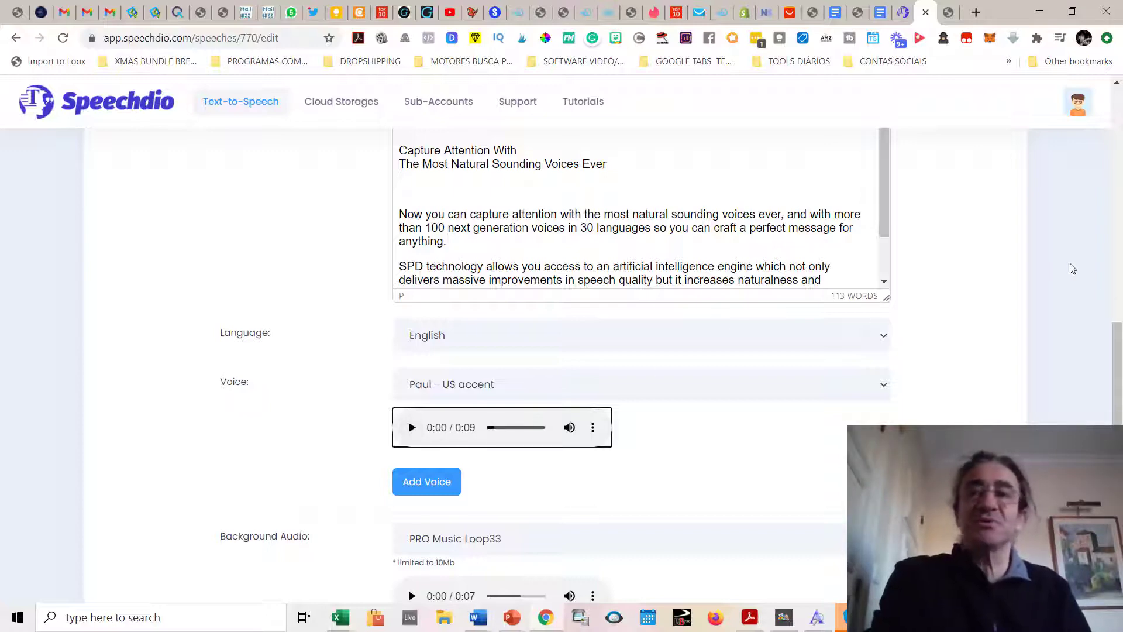
Set Background Audio to No Audio and generate the English 'pedro test' speech with Paul's voice
scroll(down, 3)
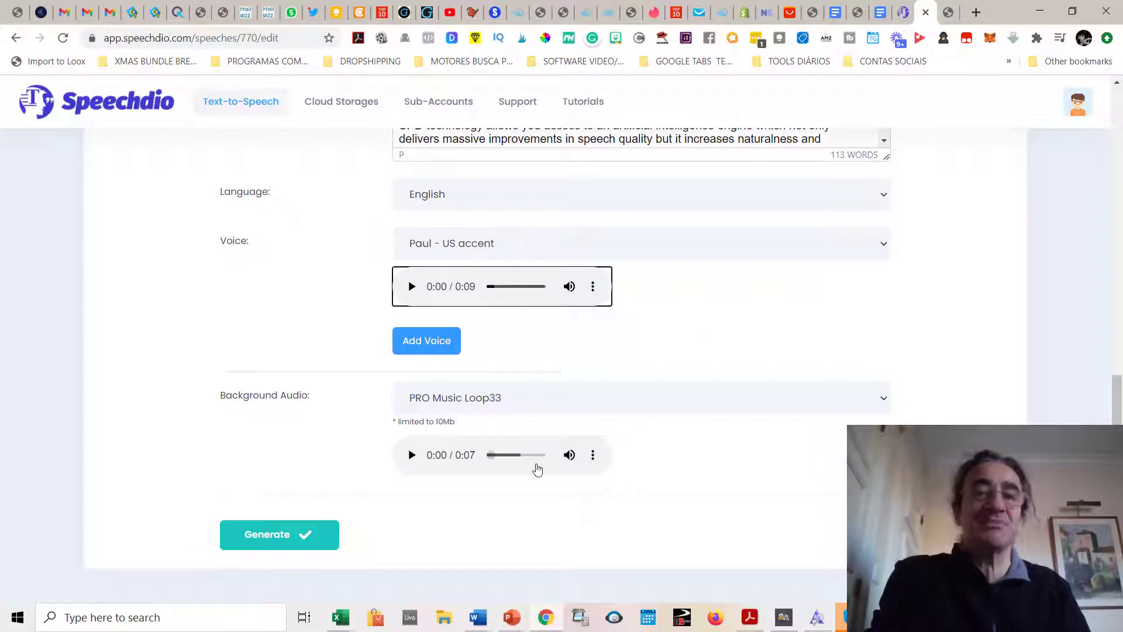
click(640, 397)
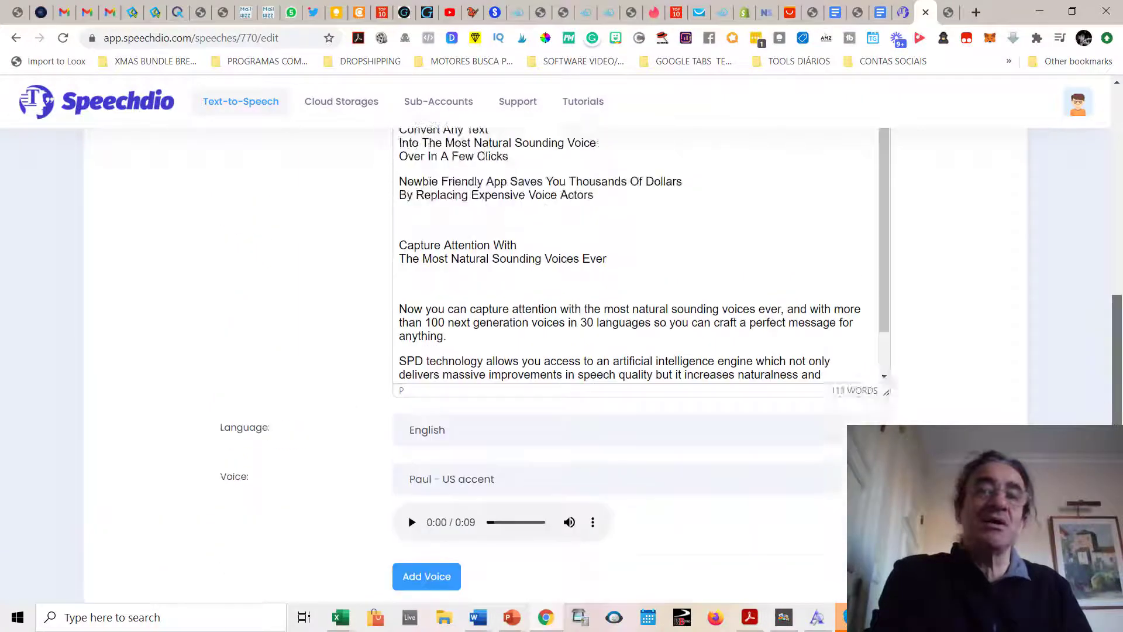
scroll(down, 3)
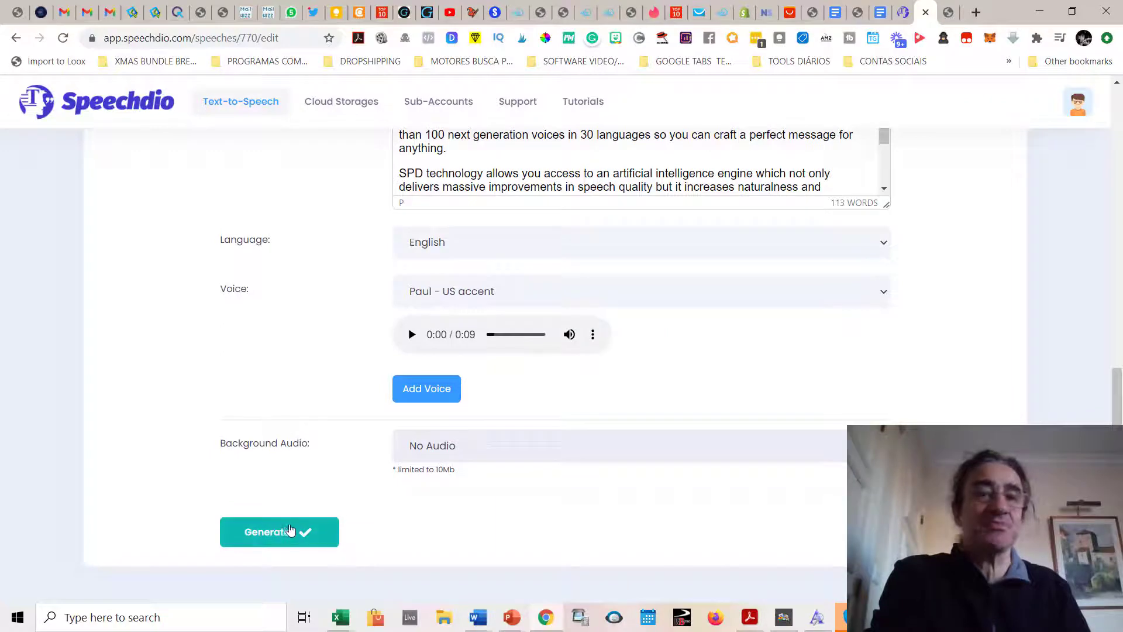
click(279, 532)
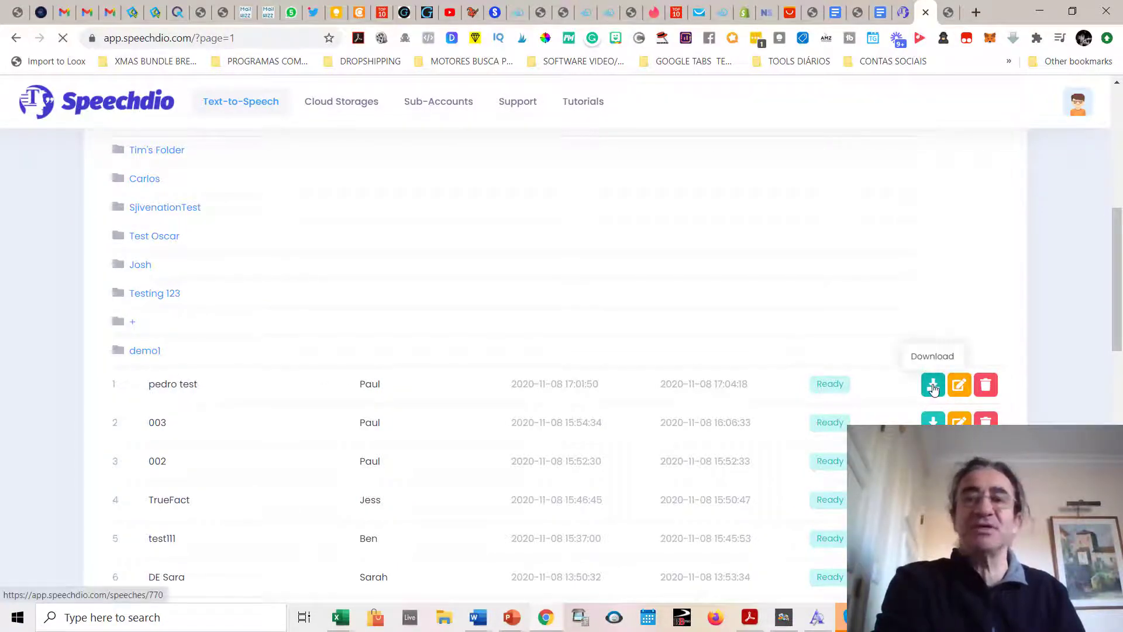
Download the 'pedro test' MP3, listen in Groove Music, then close the player
click(933, 385)
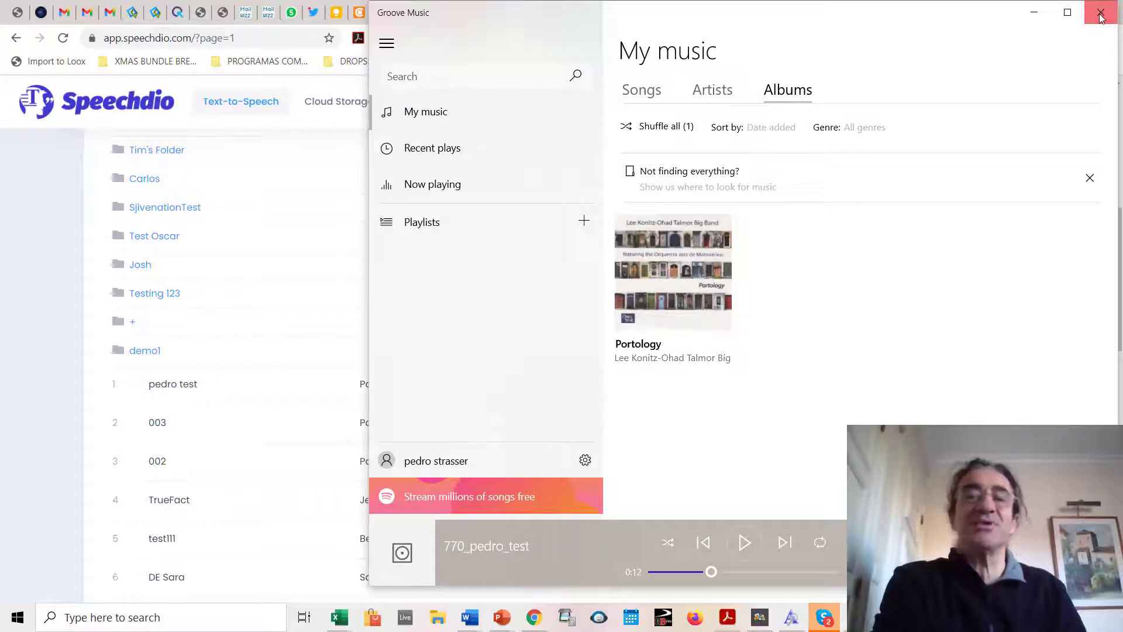
click(1101, 12)
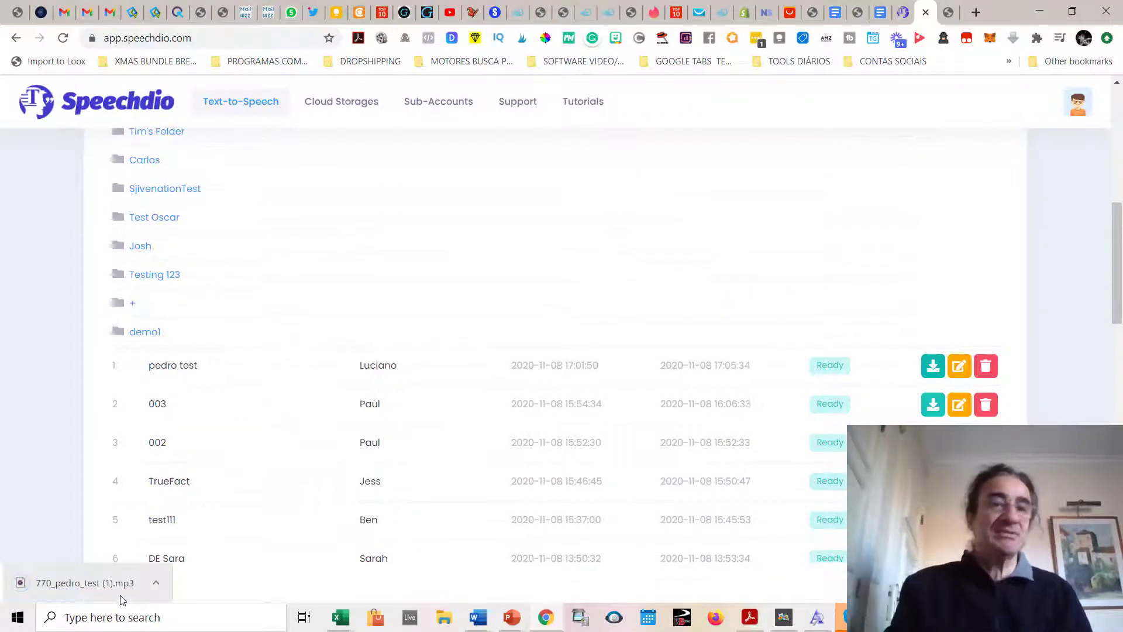
click(82, 583)
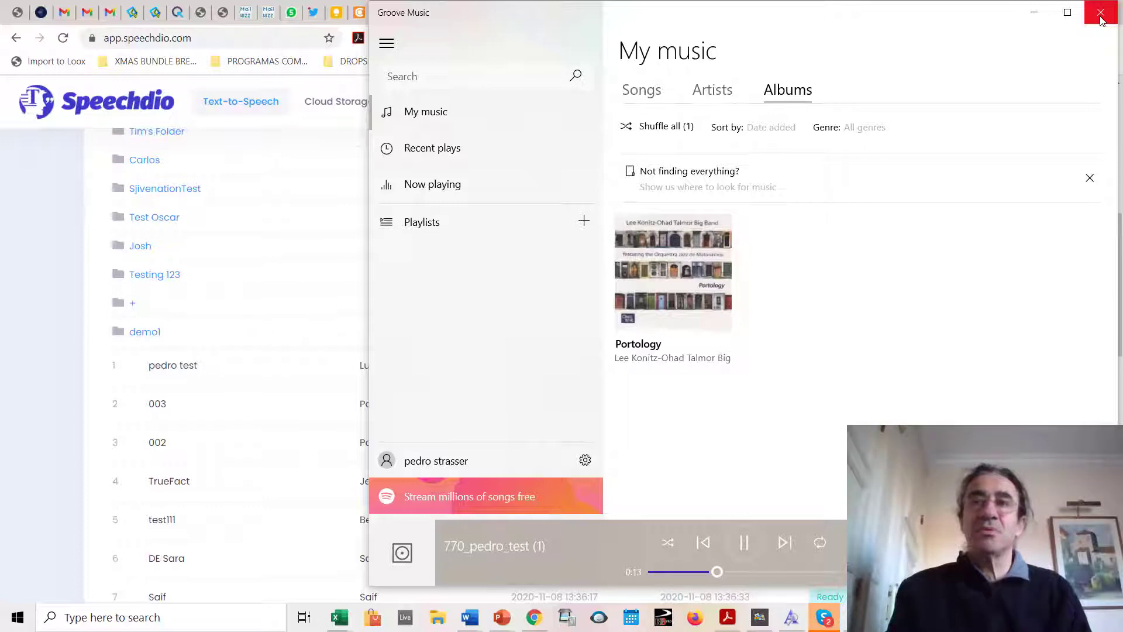
click(1100, 12)
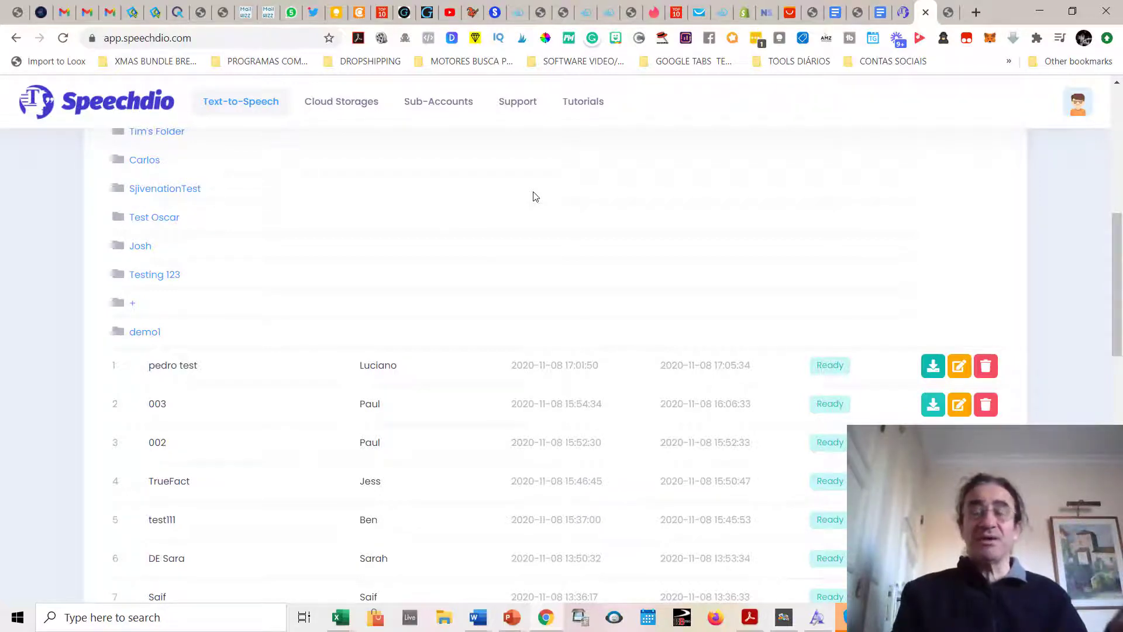
mouse_move(578, 278)
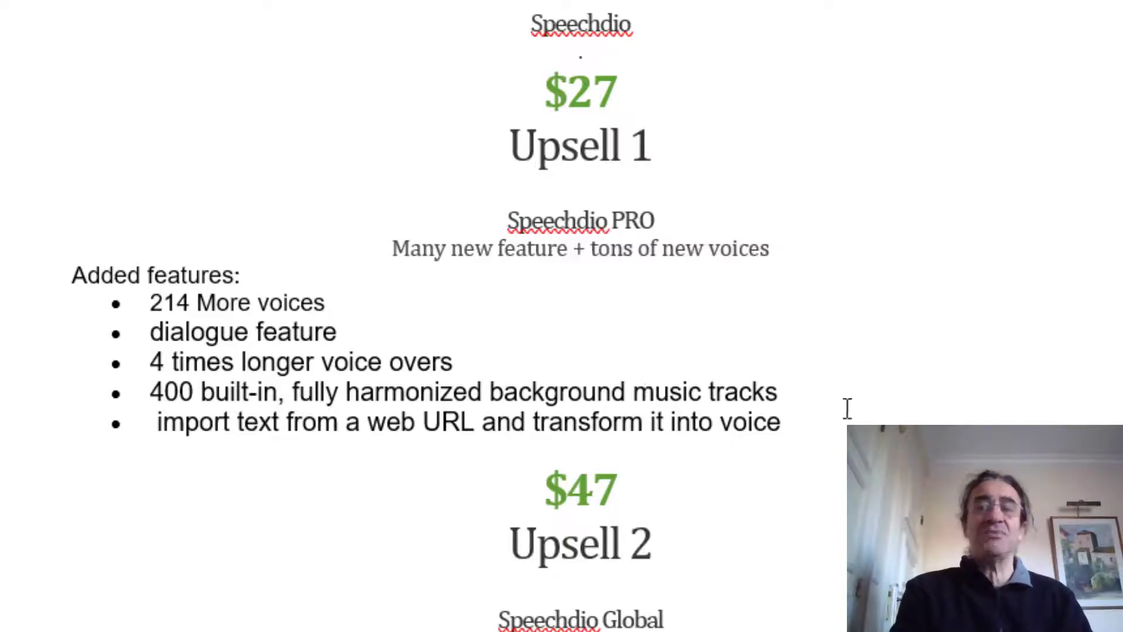
Scroll the Word notes past the $47 Business upsell to the $29–$39 Agency offer
scroll(down, 3)
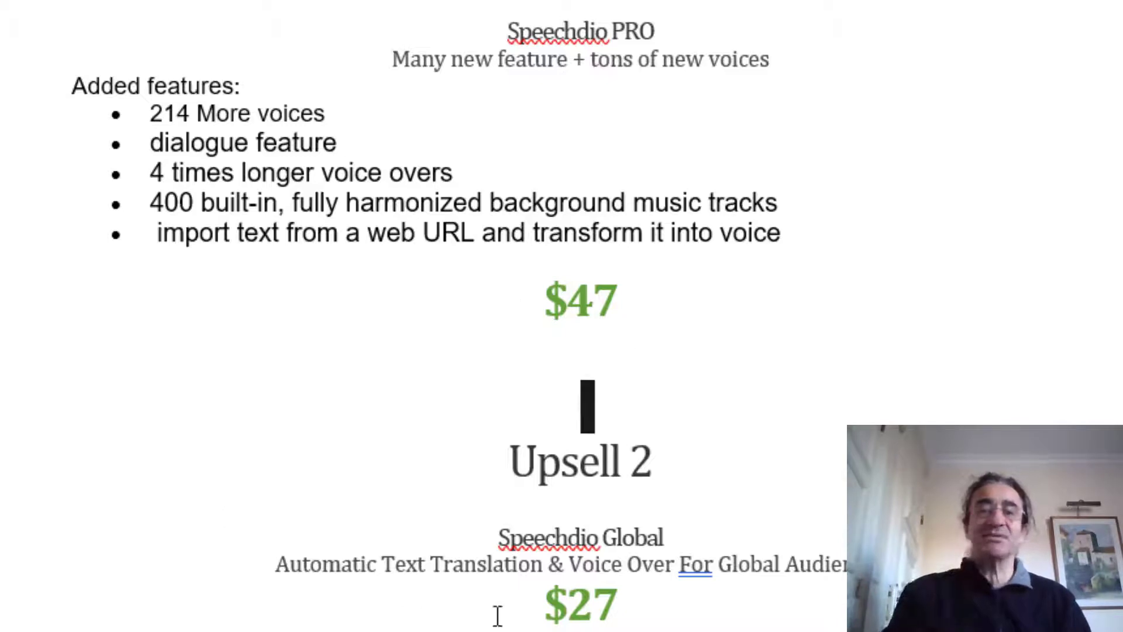
scroll(down, 3)
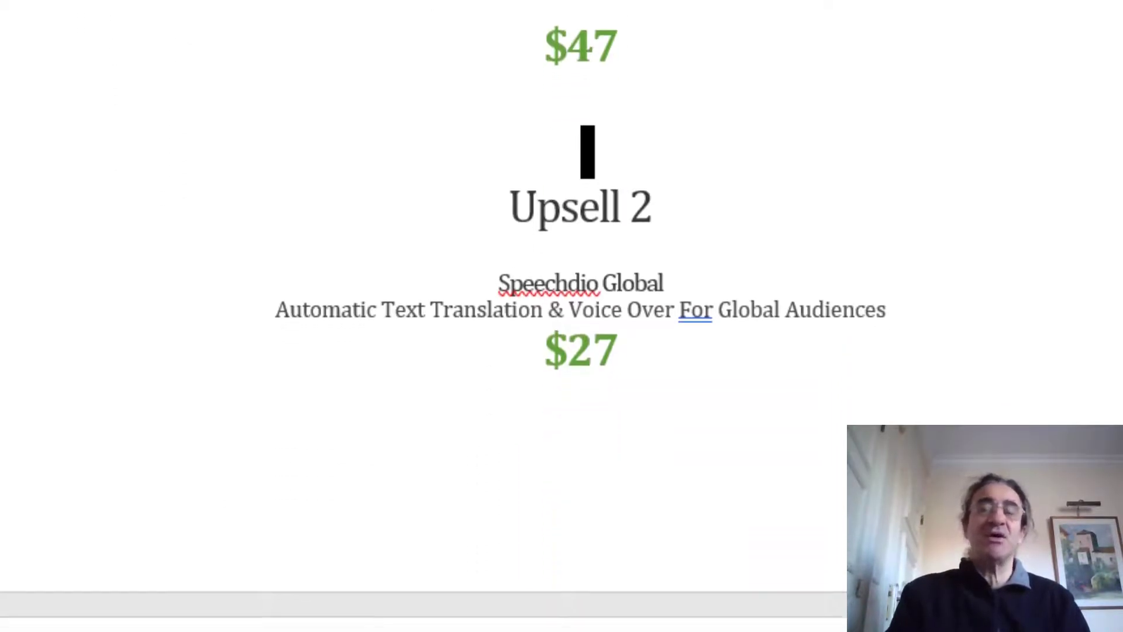
scroll(down, 3)
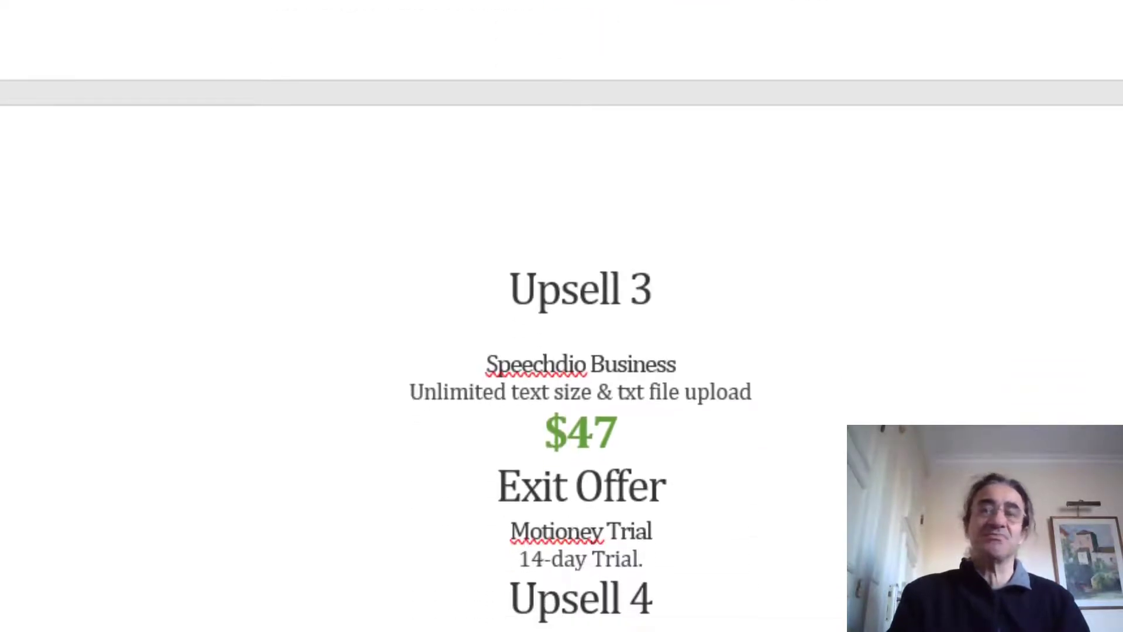
scroll(down, 3)
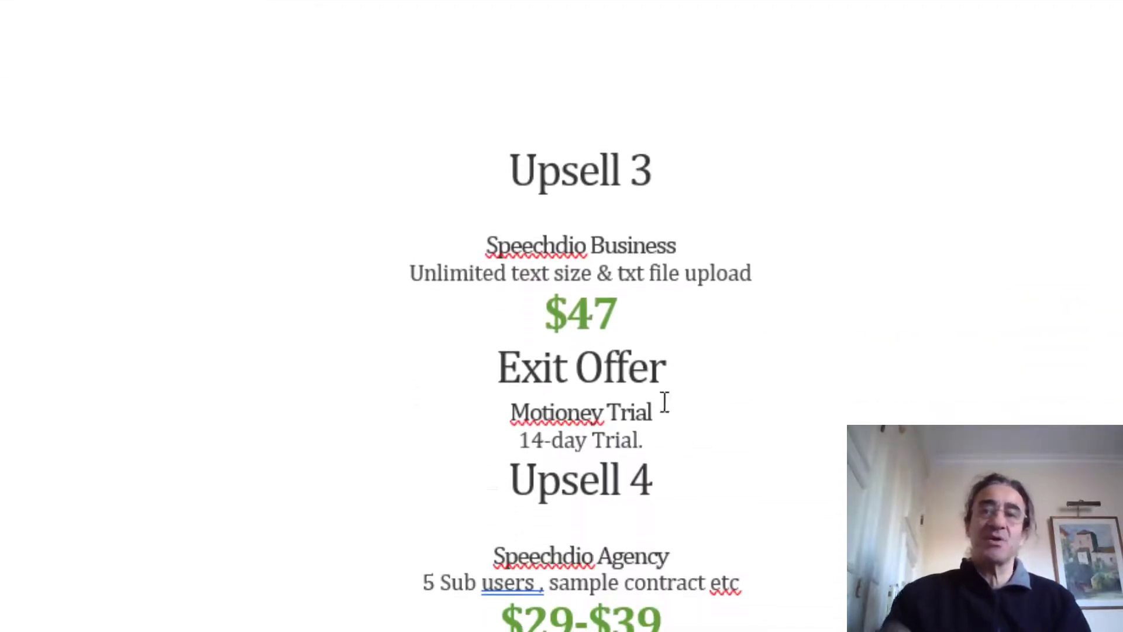